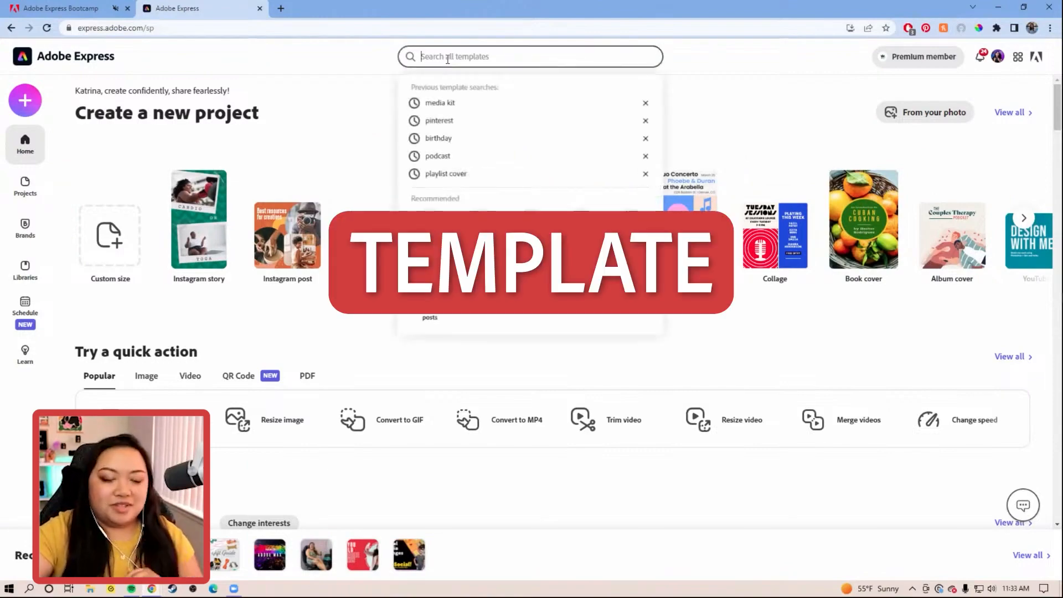
Start a new project from the New York City Flea Market Guide Instagram story template under Travel.
click(198, 230)
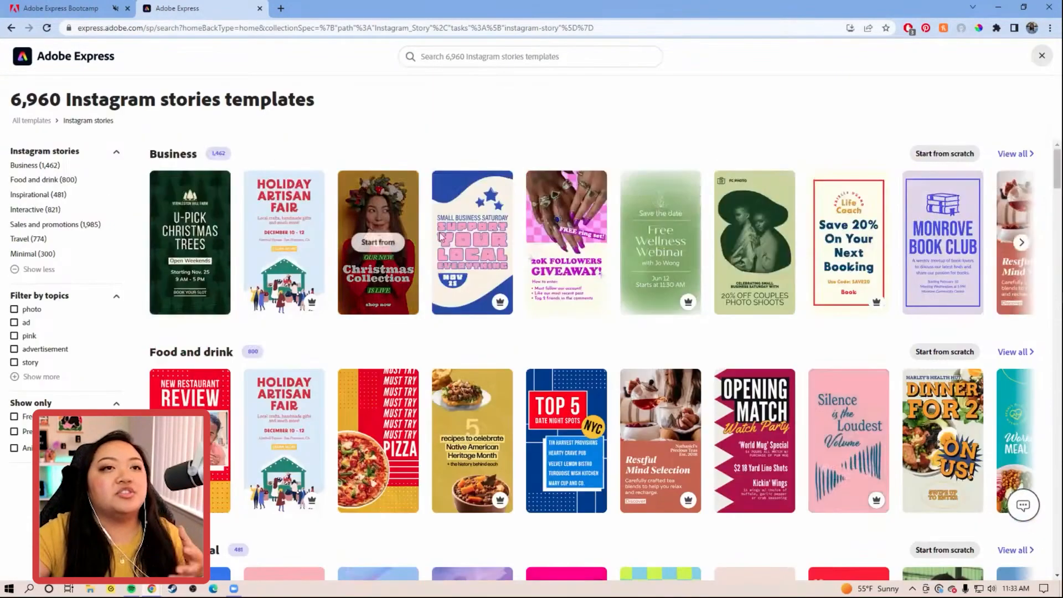
scroll(down, 3)
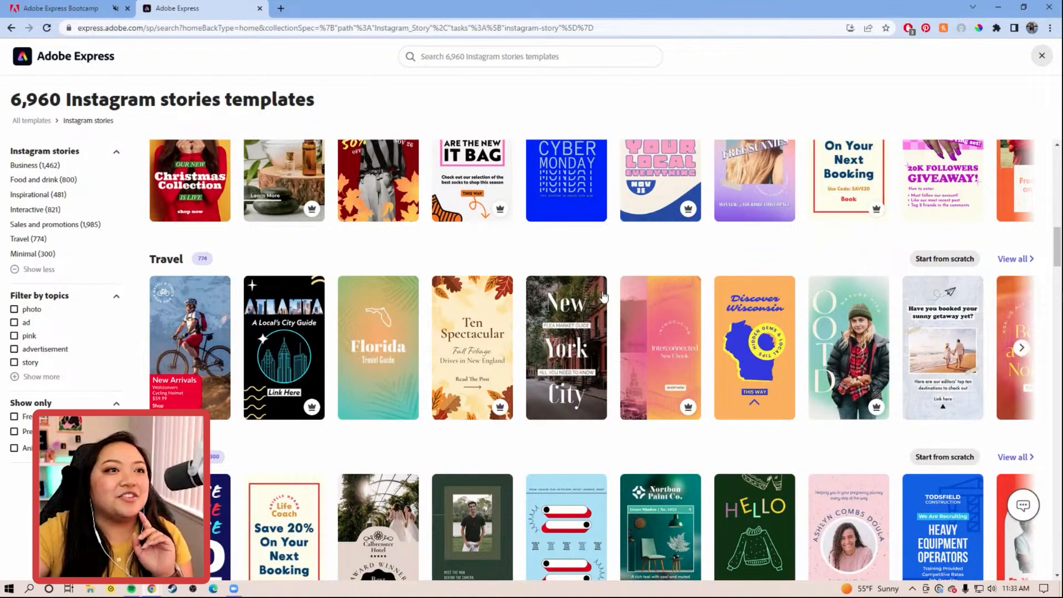
click(566, 347)
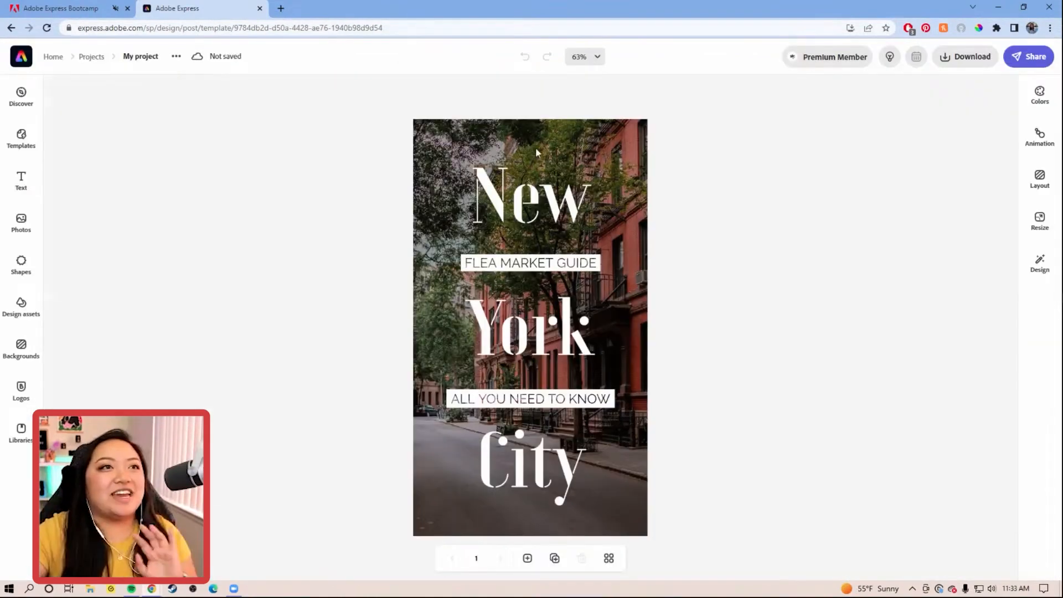
mouse_move(769, 426)
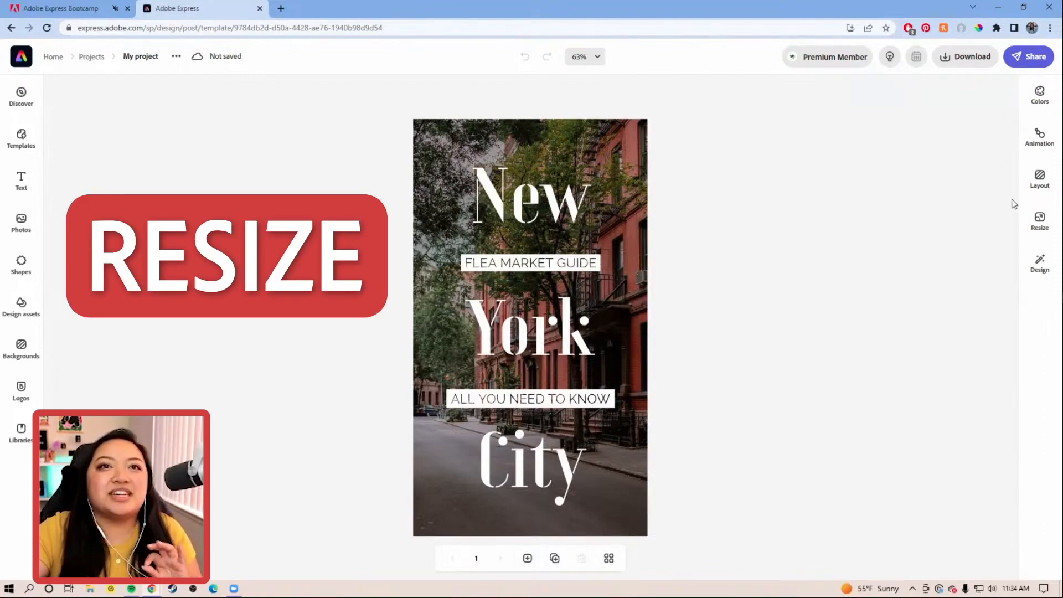
Resize the design to Instagram portrait, giving a teal band above a photo band.
click(1039, 219)
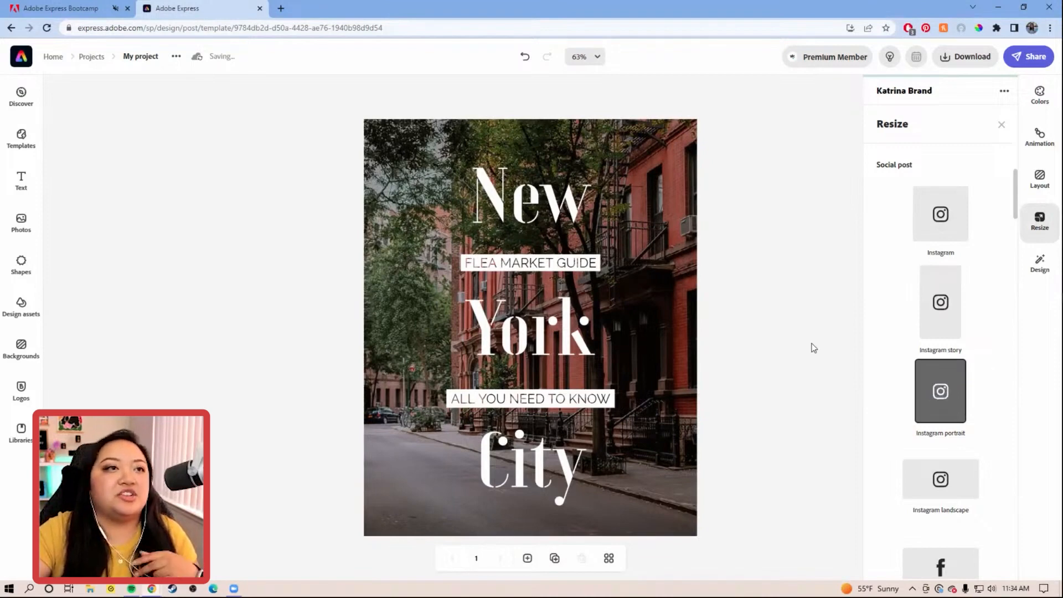
click(1040, 180)
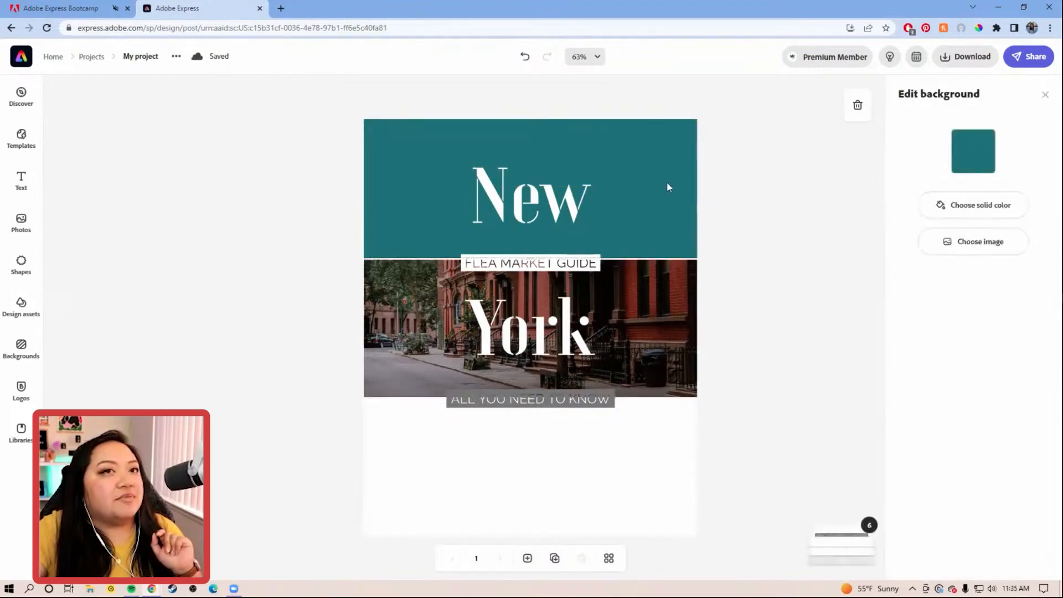
mouse_move(413, 193)
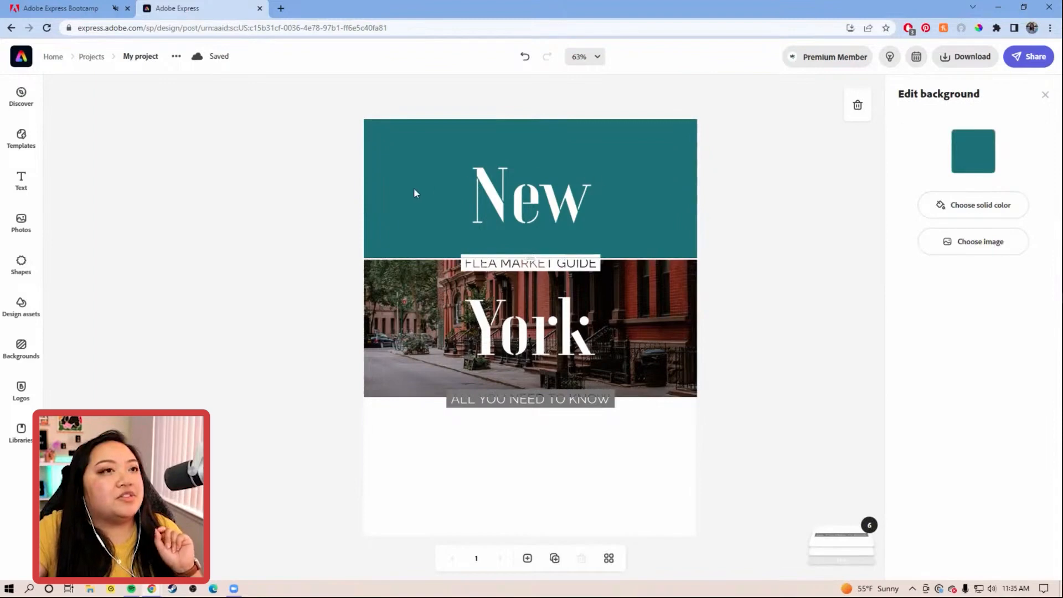
Search the stock photo library for 'san francisco'.
click(20, 224)
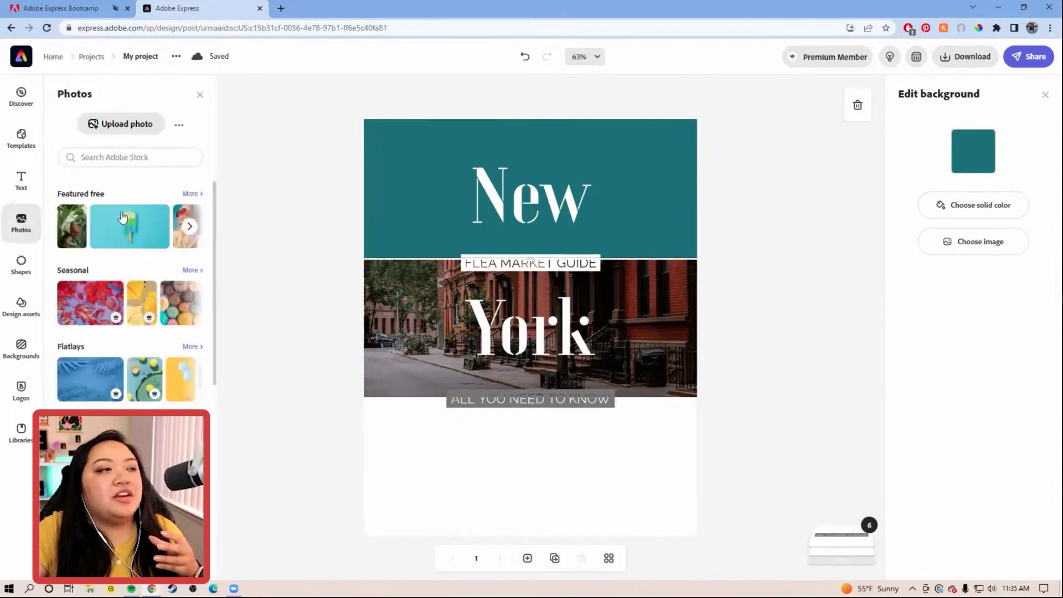
scroll(down, 3)
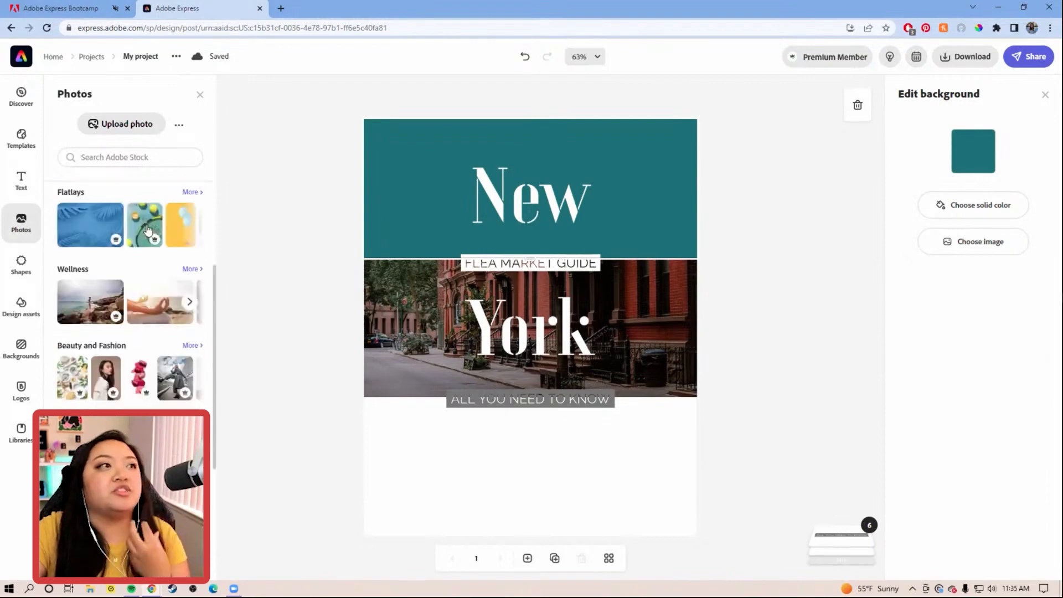
text(san francisco)
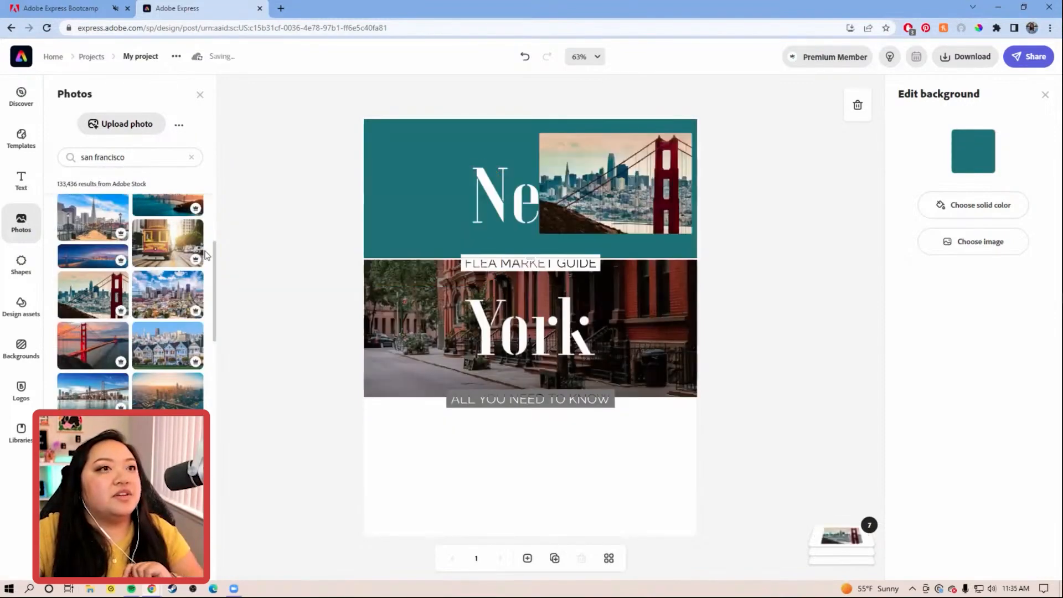
Add the Golden Gate Bridge photo and set it as the top band's background.
click(546, 189)
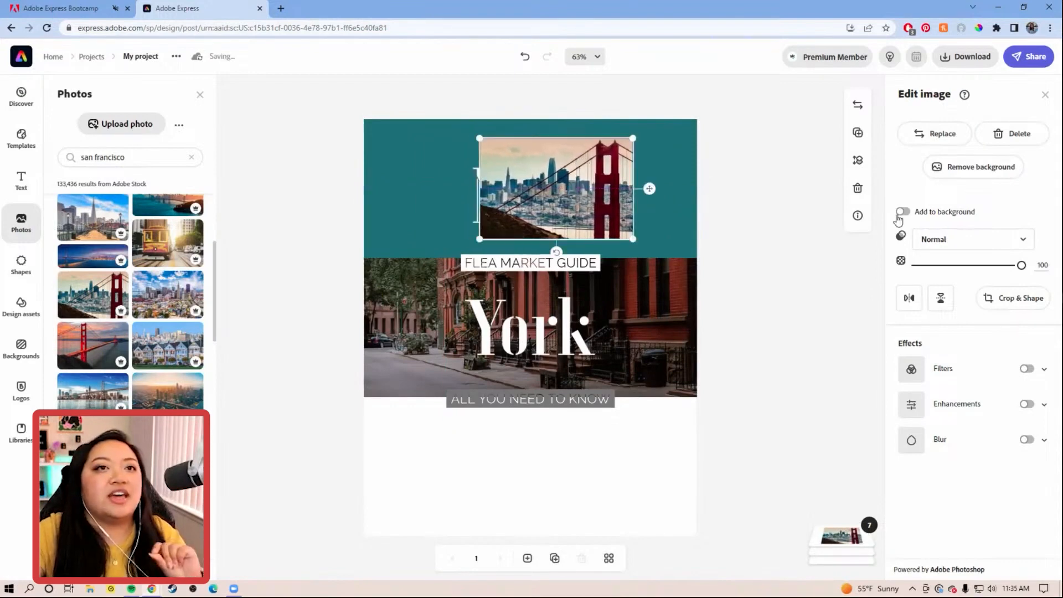
click(902, 211)
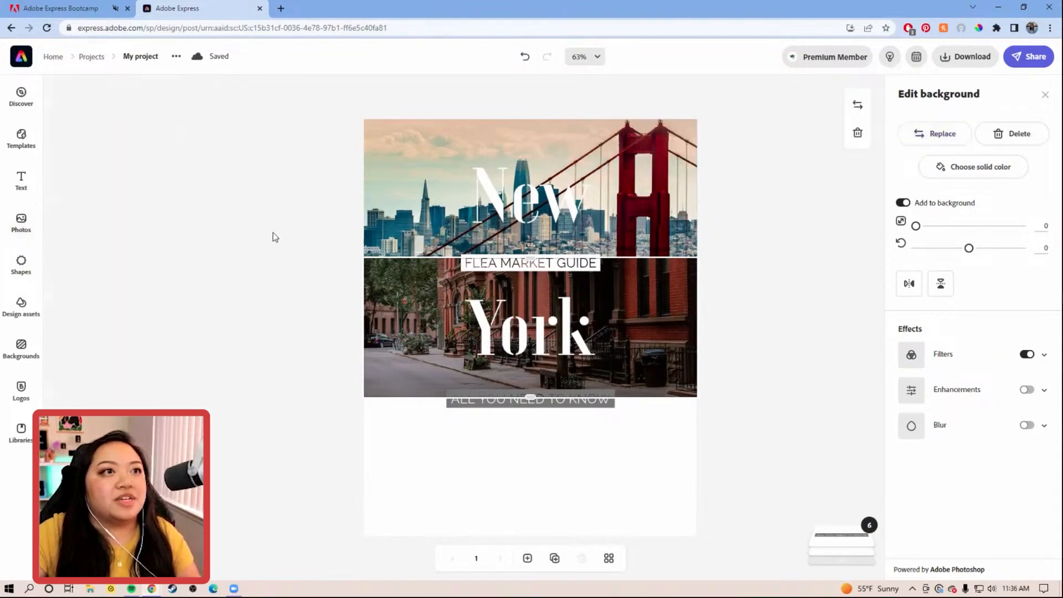
click(935, 134)
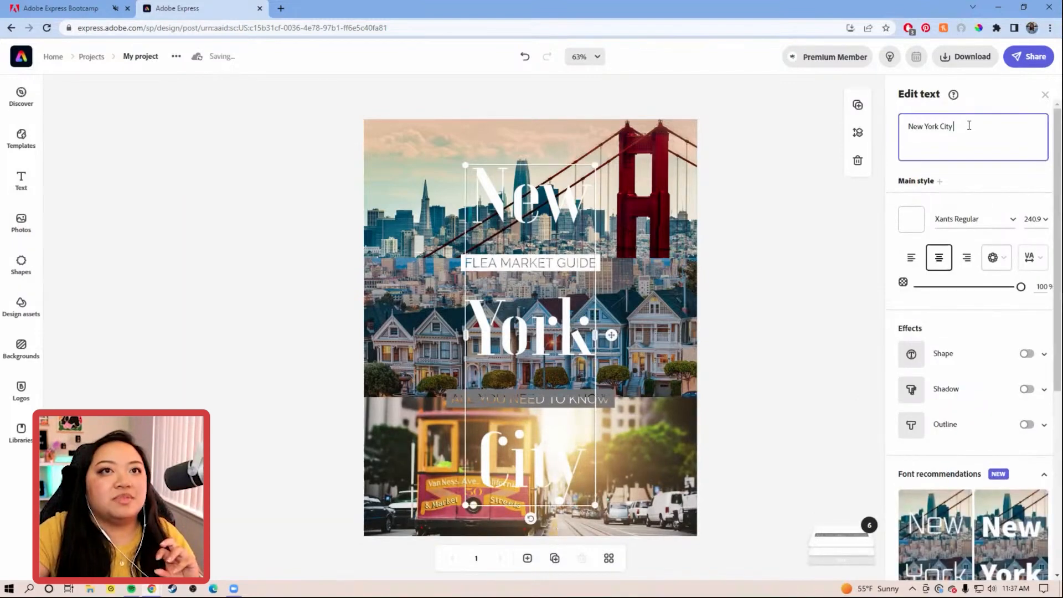
Replace the New York City headline text with SAN FRAN CISCO.
text(New)
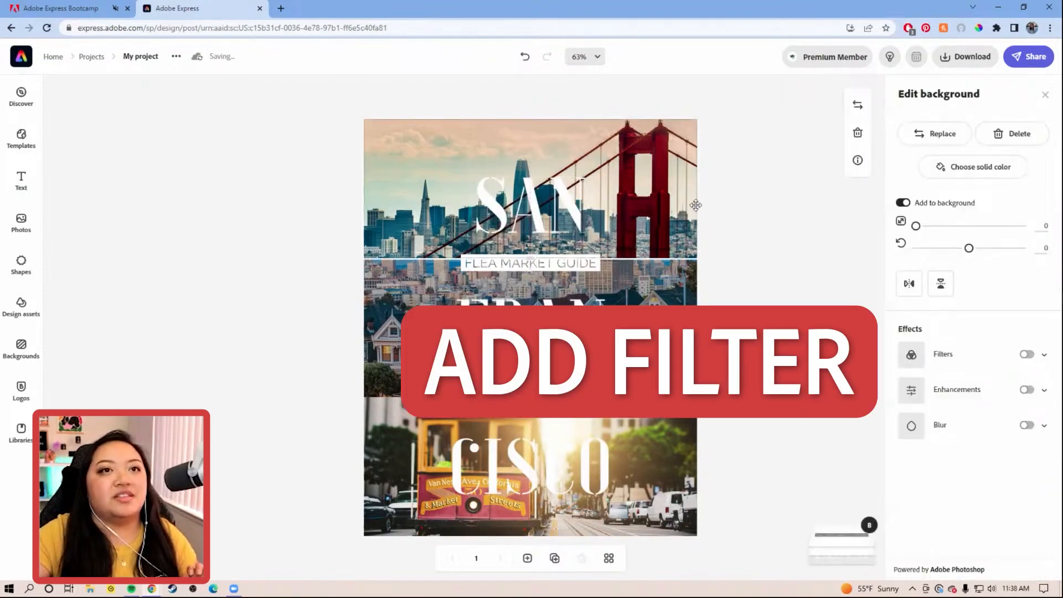
Apply a darker filter to the photos and retype the captions as THINGS TO DO and PLACES TO SEE.
click(1027, 354)
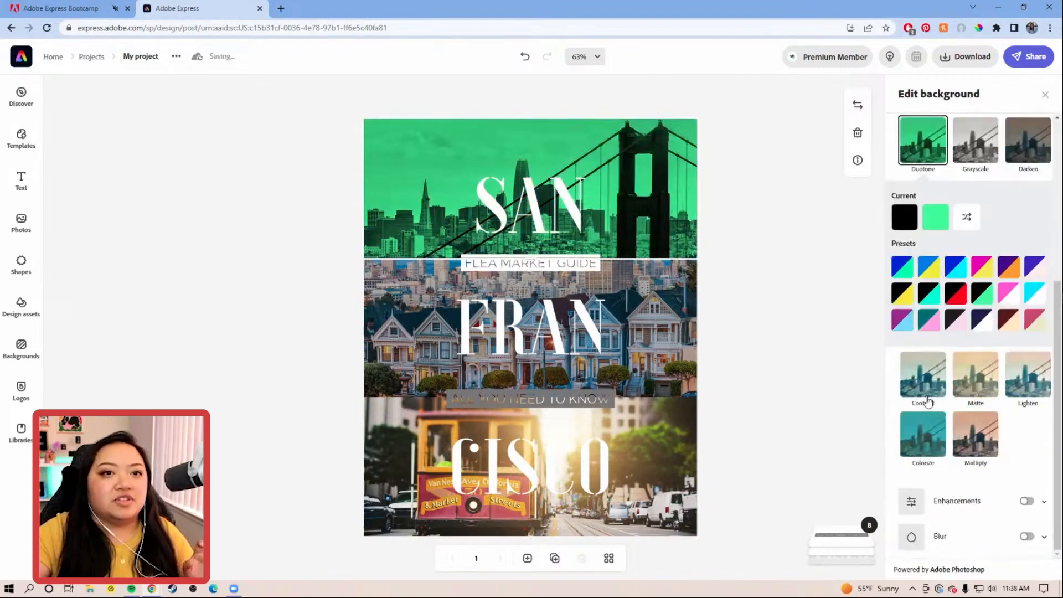
click(1028, 405)
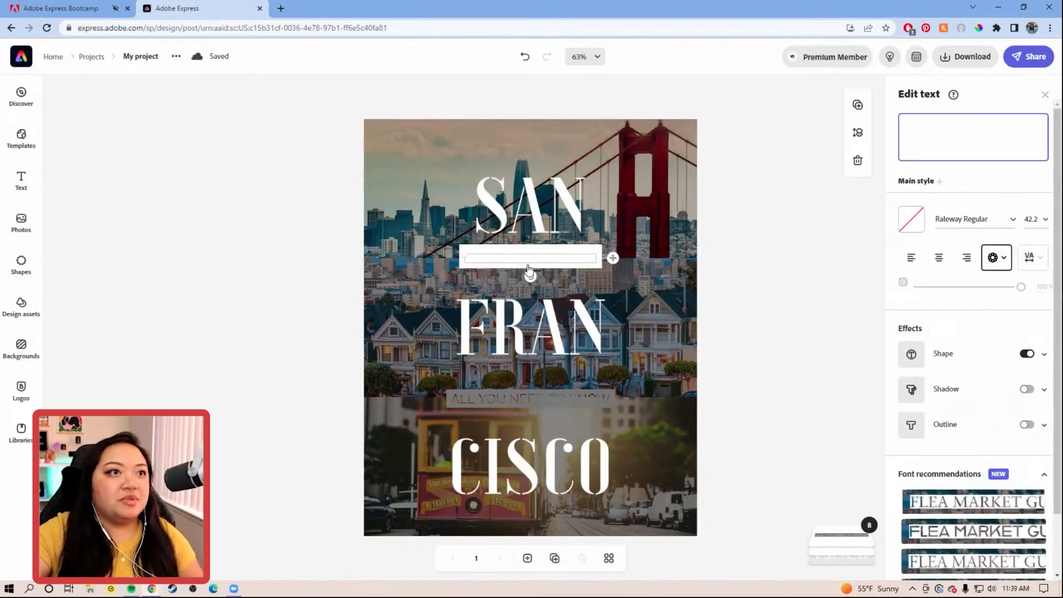
text(PLACES TO SEE)
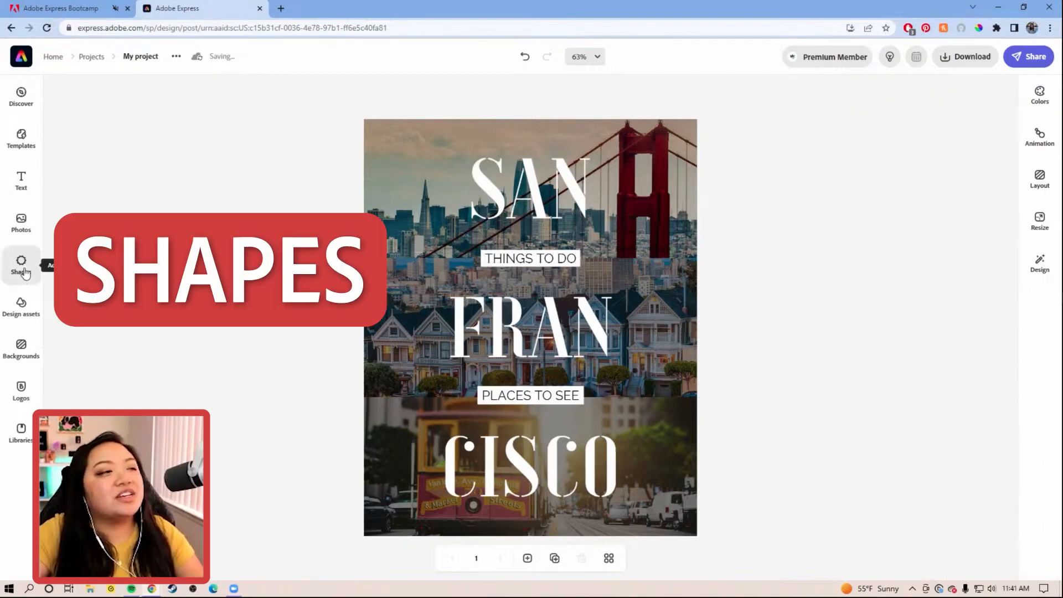
Add a solid airplane shape from the 'PLANE' search and recolor it white beside the headline.
click(20, 265)
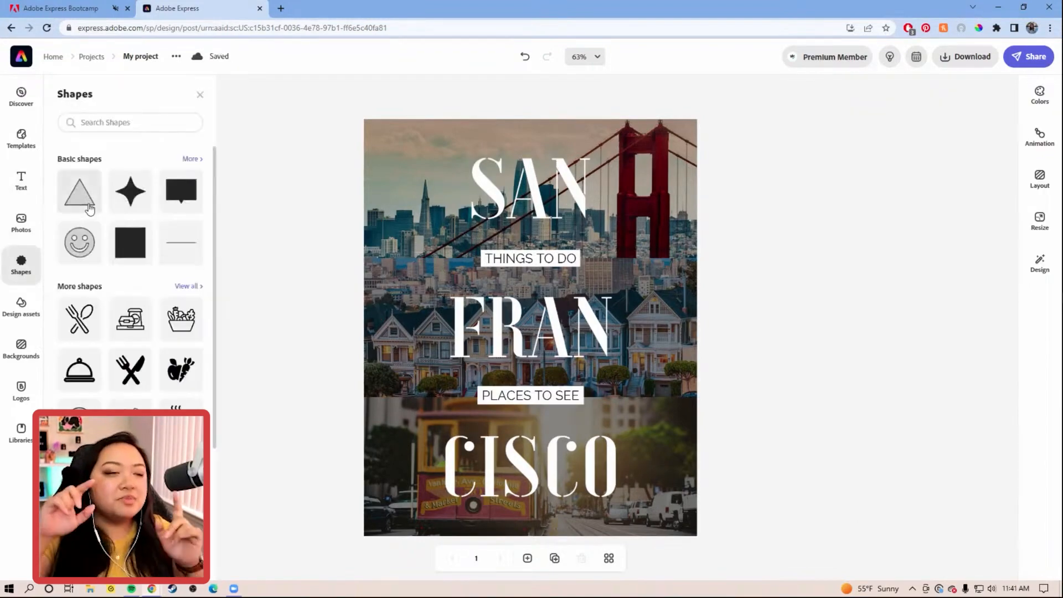
click(128, 122)
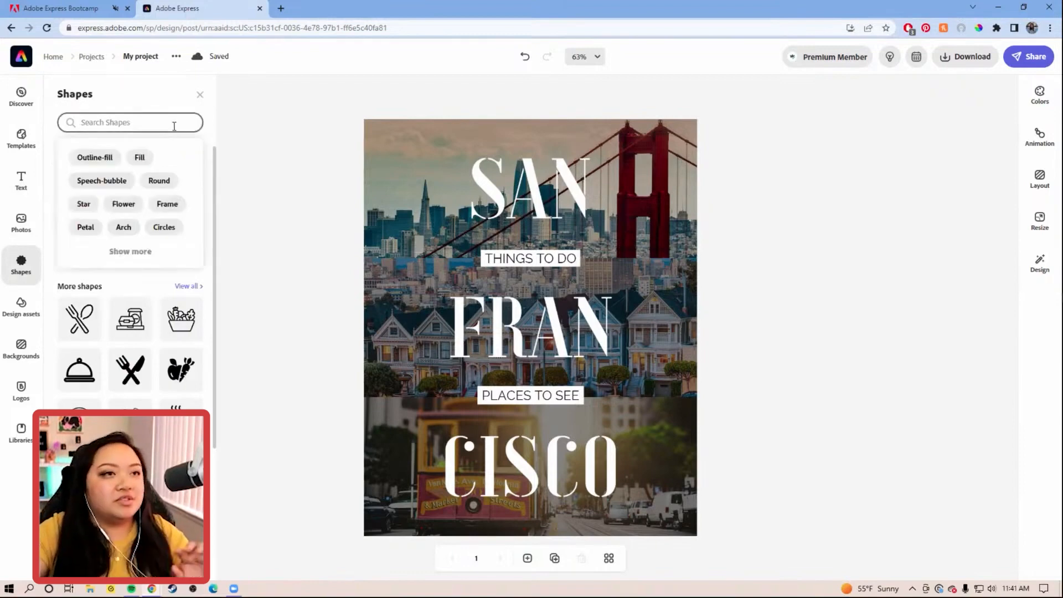
text(PLANE)
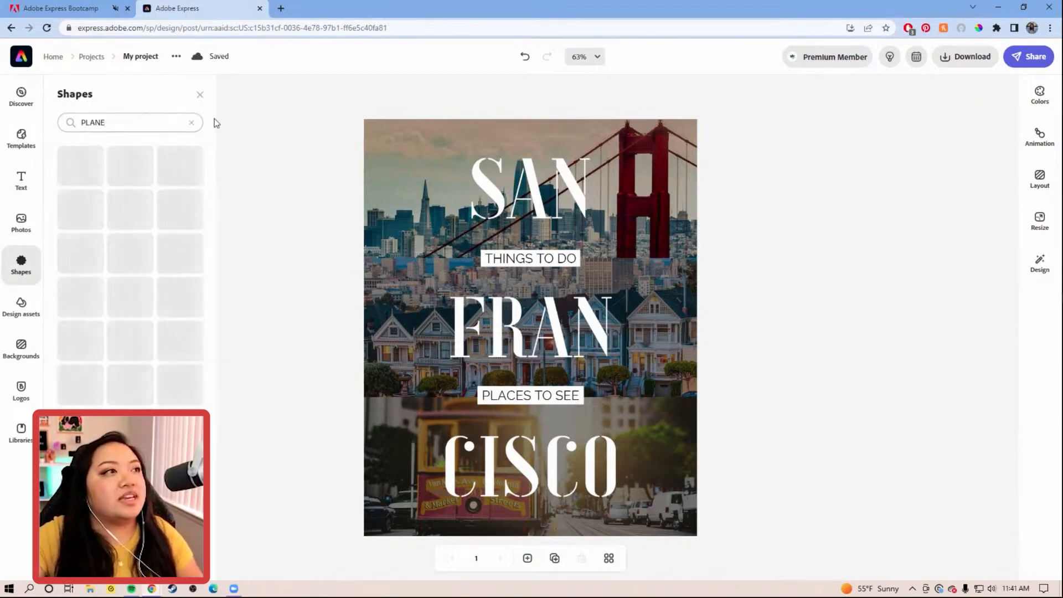
click(180, 195)
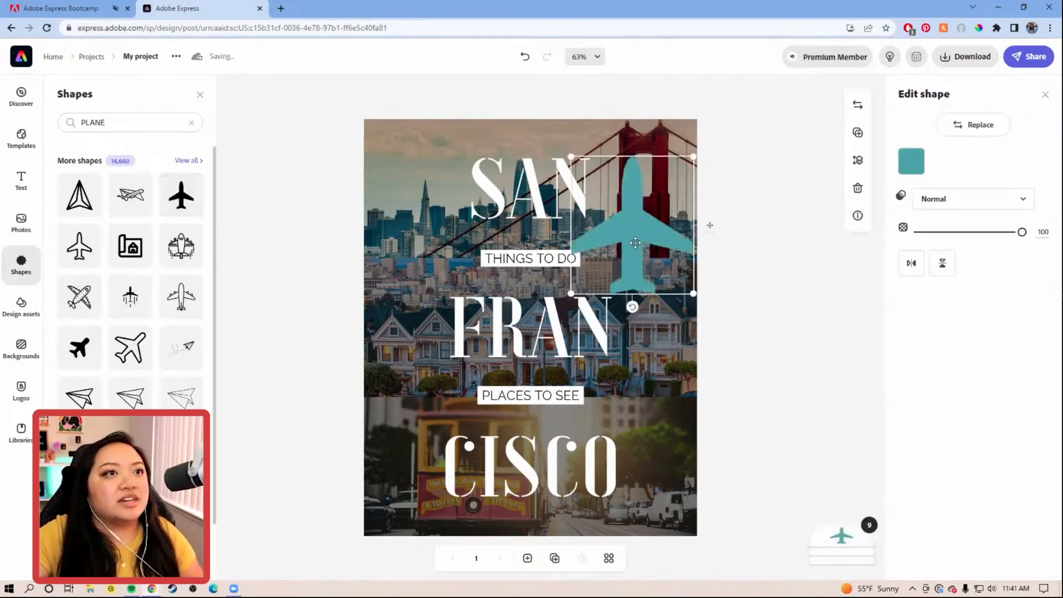
click(911, 161)
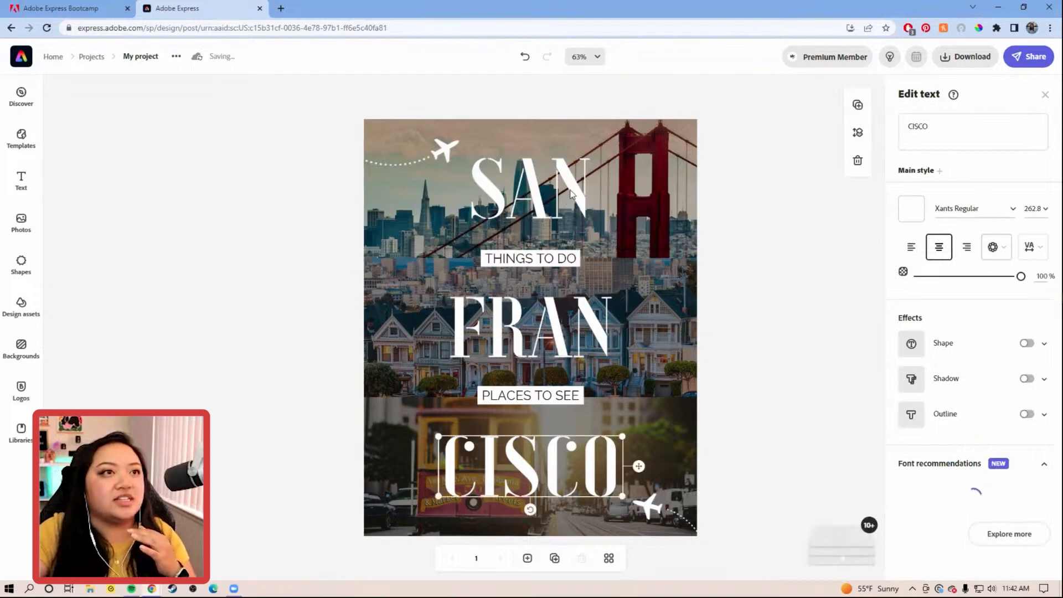
Give the SAN headline a bolder, heavier typeface.
click(530, 190)
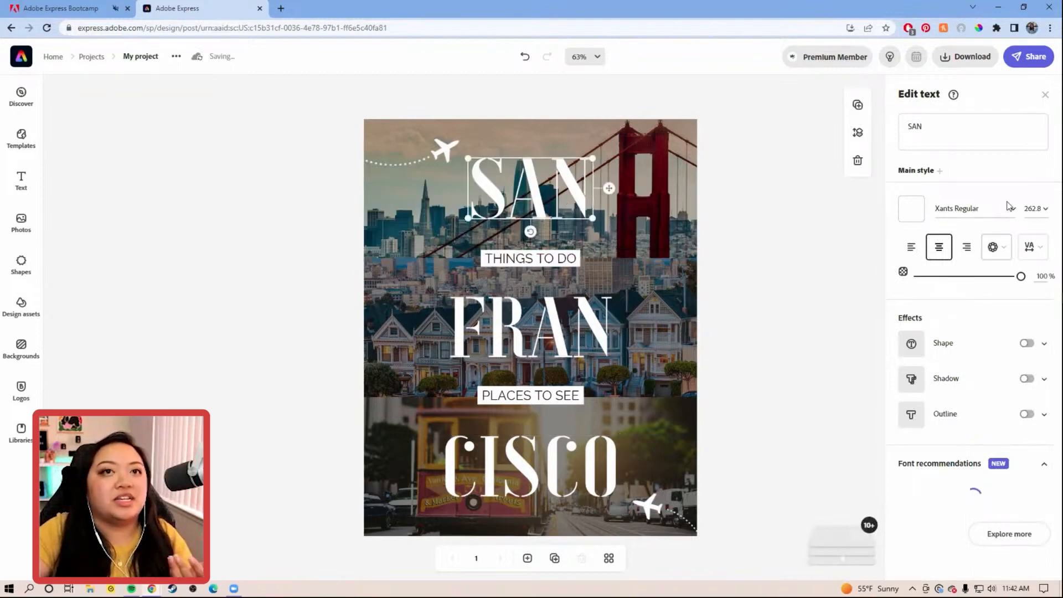
click(957, 208)
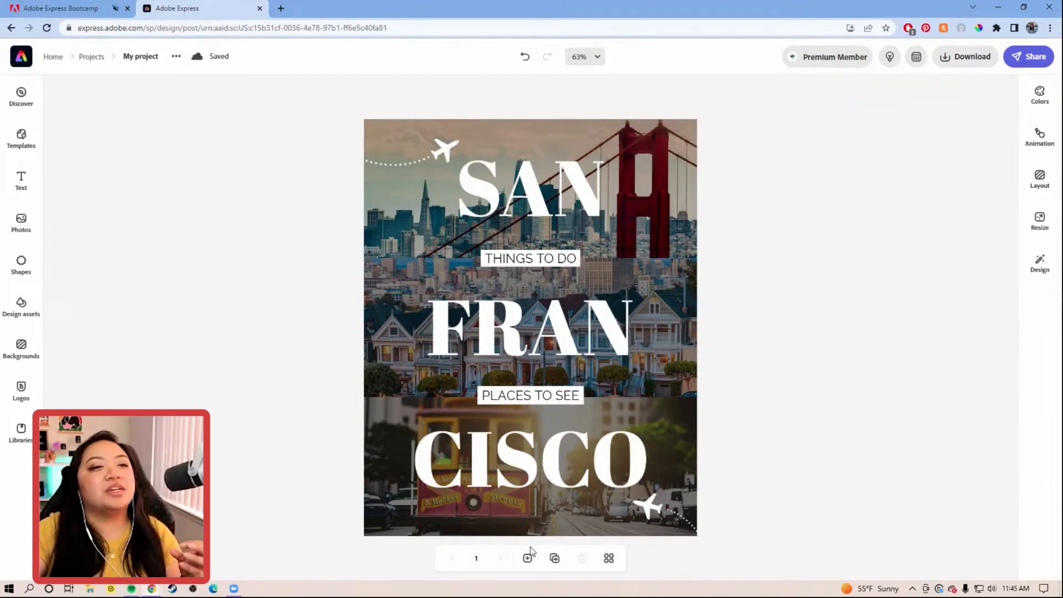
mouse_move(776, 396)
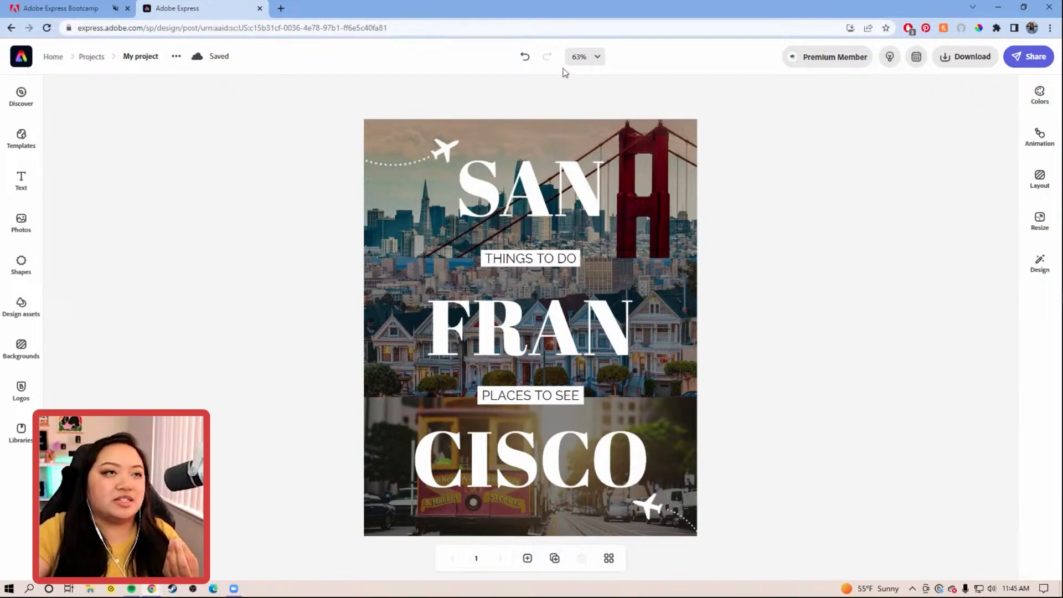
Zoom out to view the whole post, then zoom back in.
click(580, 56)
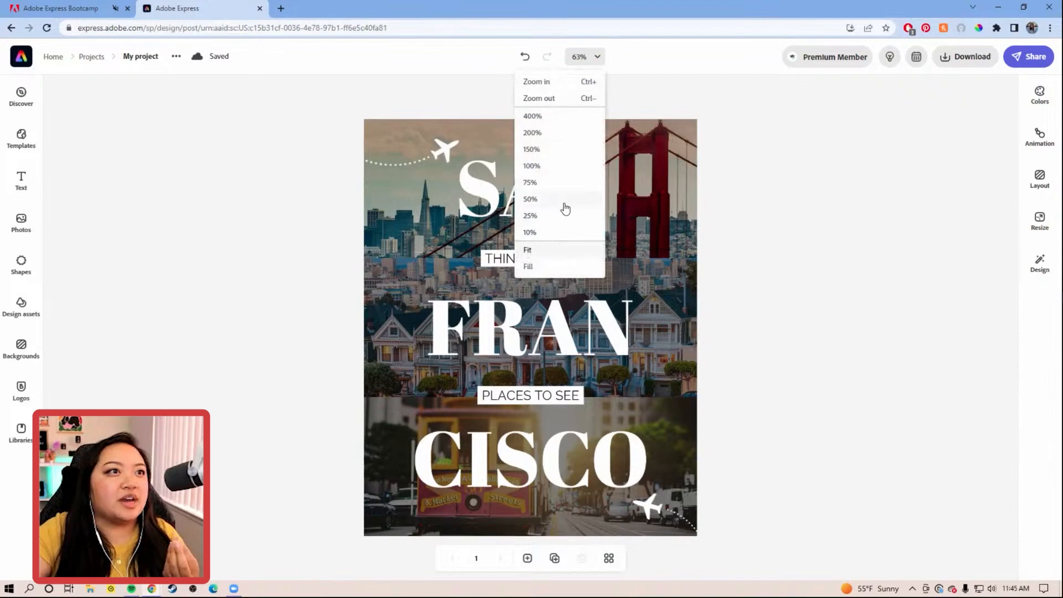
click(530, 216)
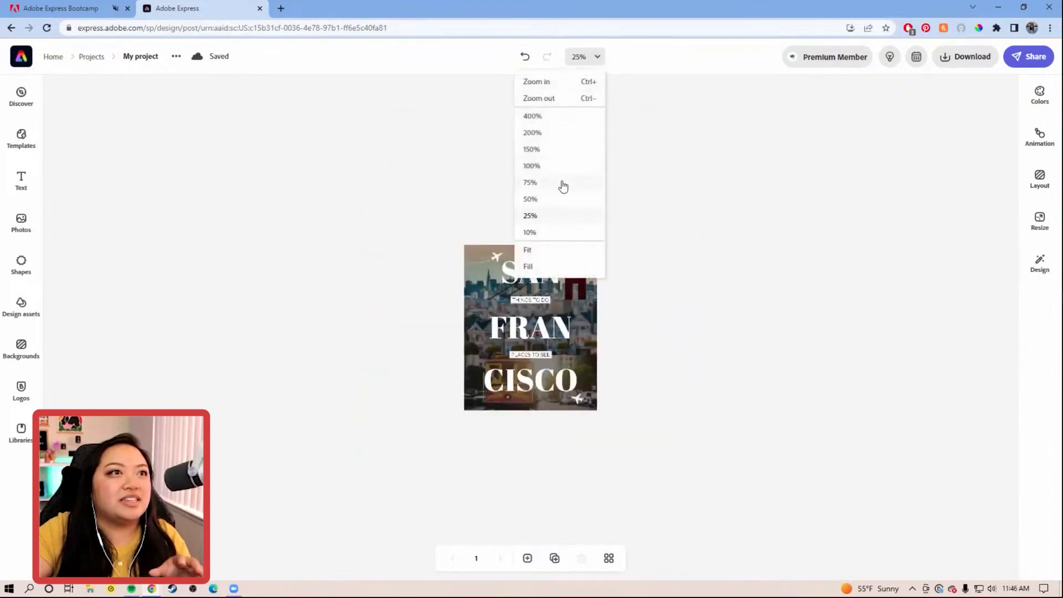
click(530, 183)
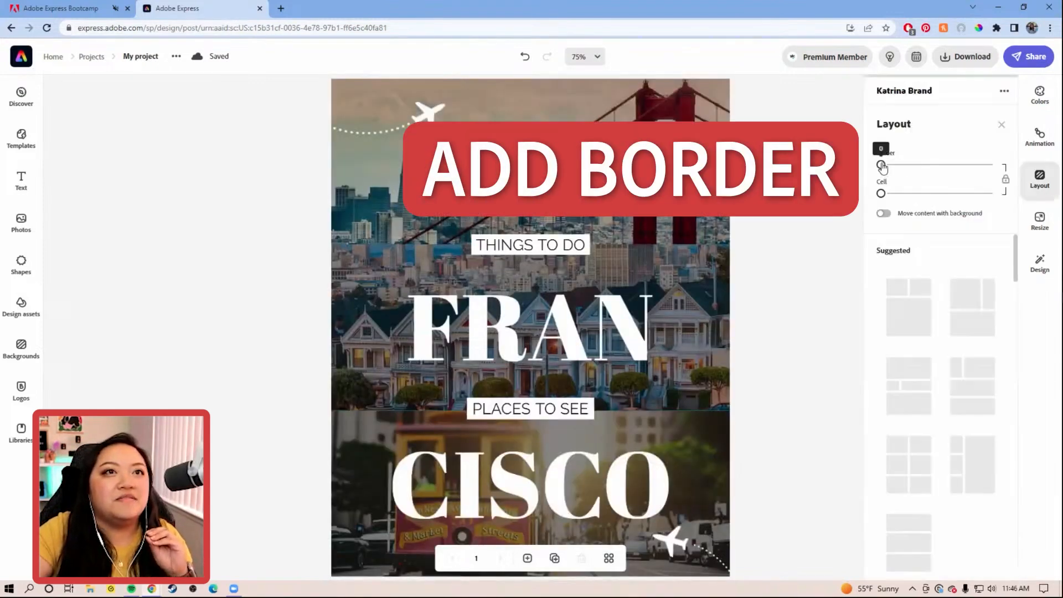
Add a thin teal border framing the page and separating the three photo panels.
drag(882, 165, 889, 165)
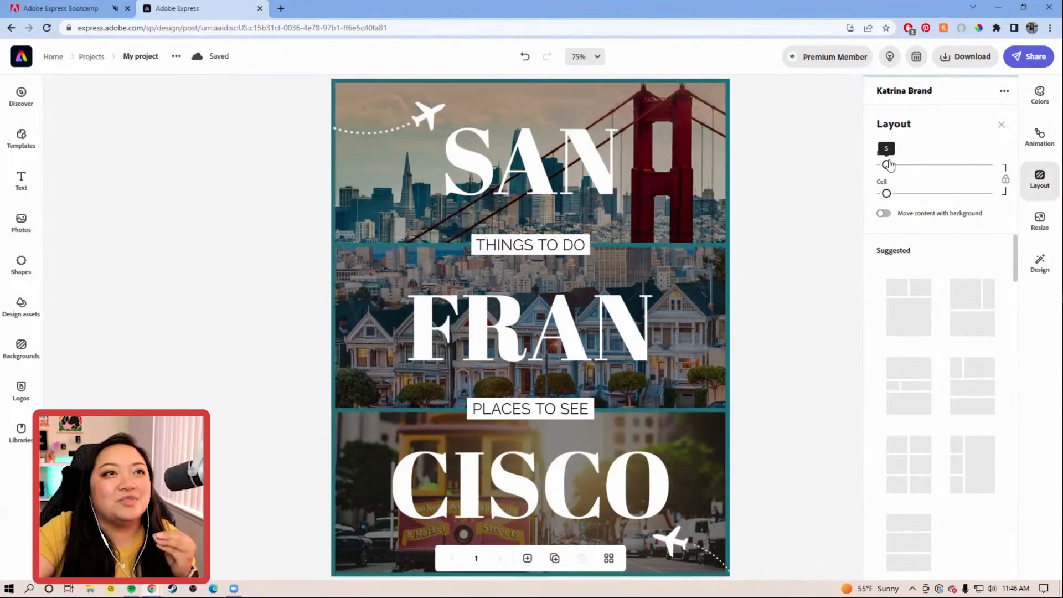
drag(886, 164, 900, 164)
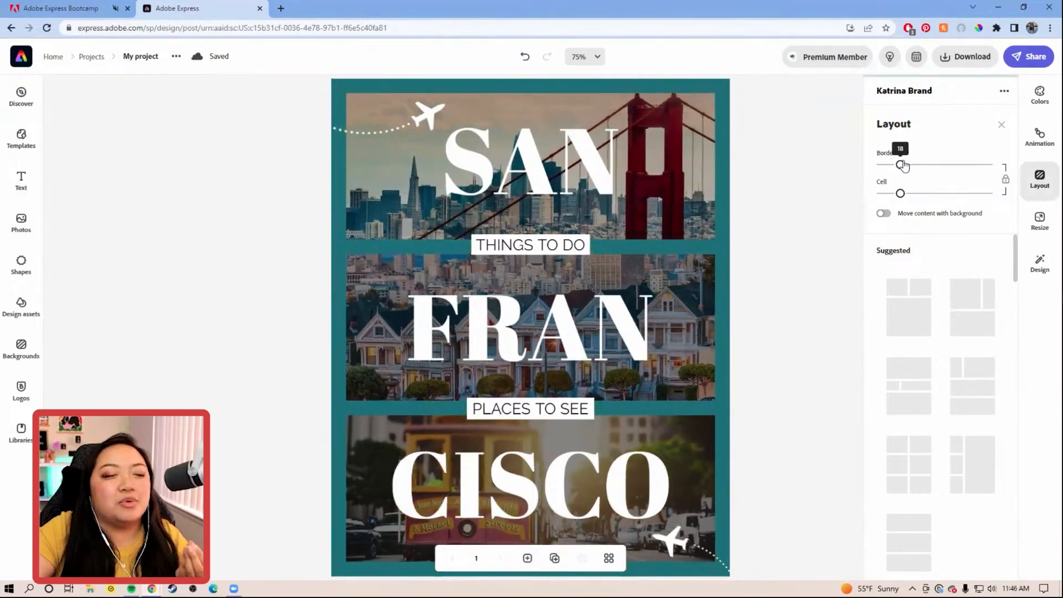
drag(902, 165, 891, 165)
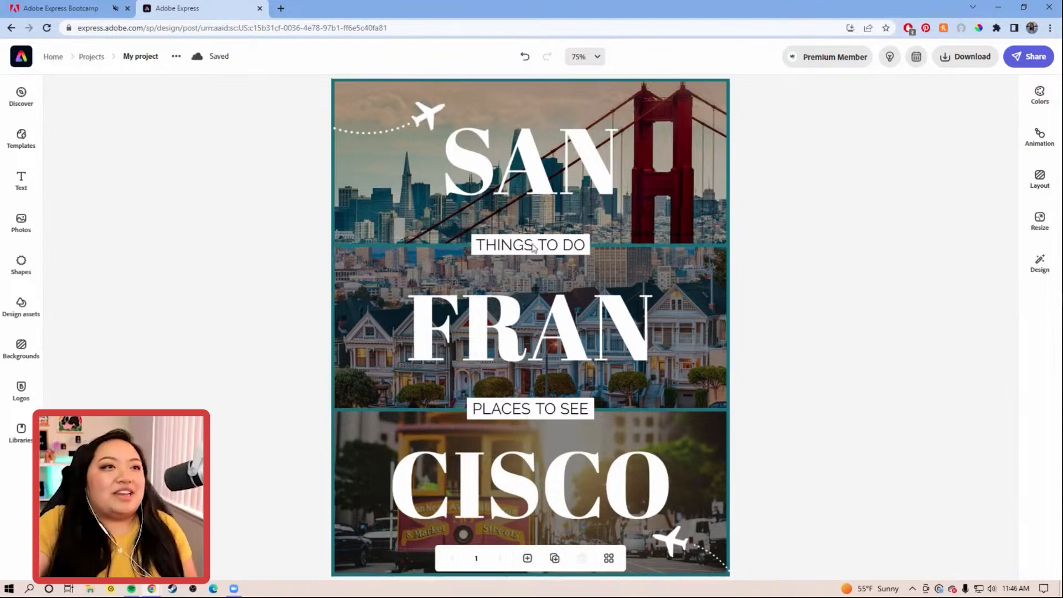
Deselect the title and browse the Colors panel palettes.
click(529, 325)
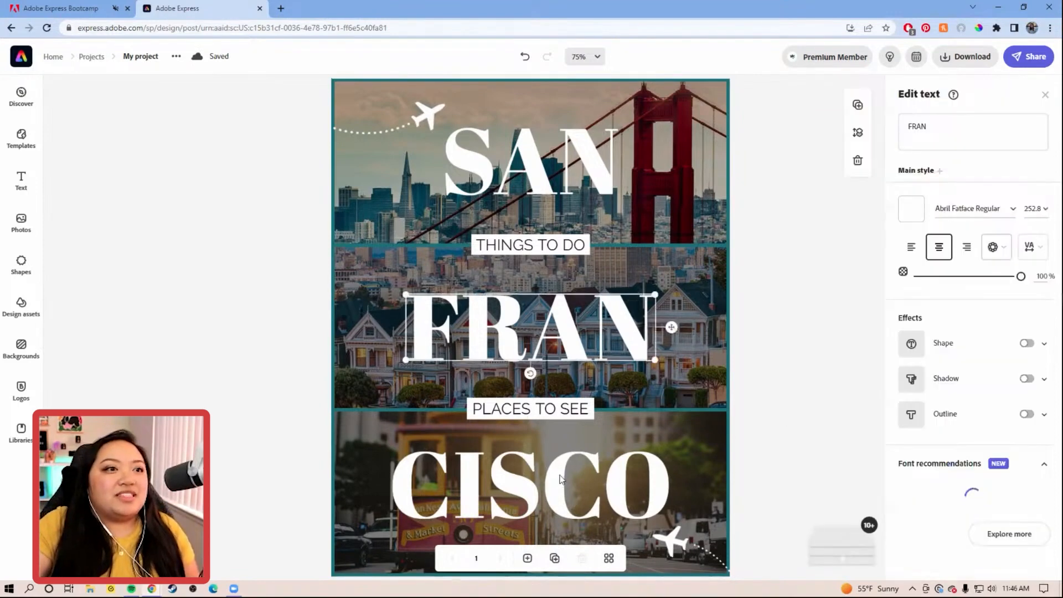
click(429, 115)
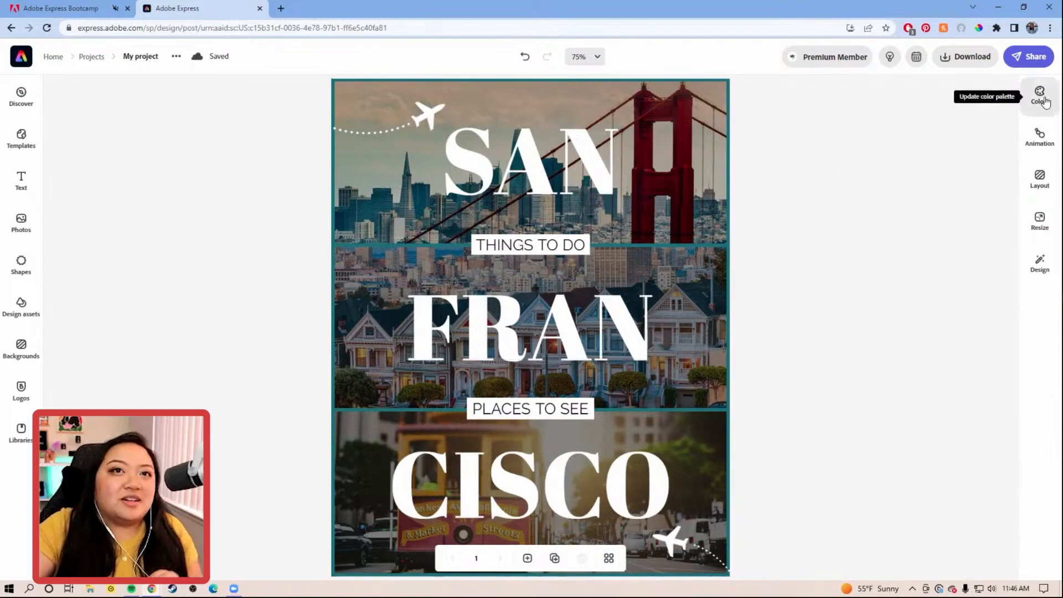
click(1039, 95)
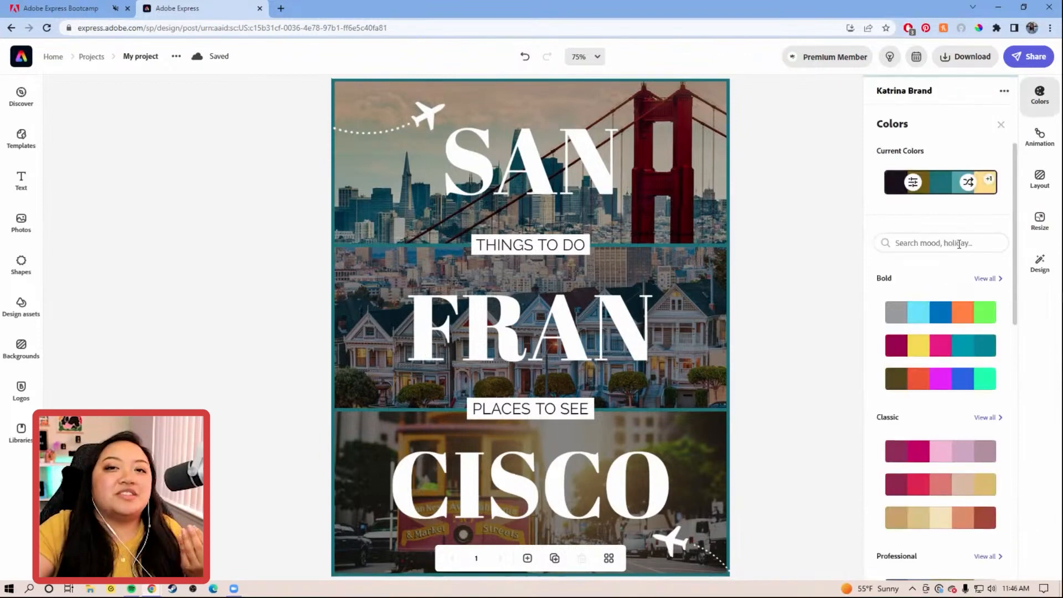
scroll(down, 3)
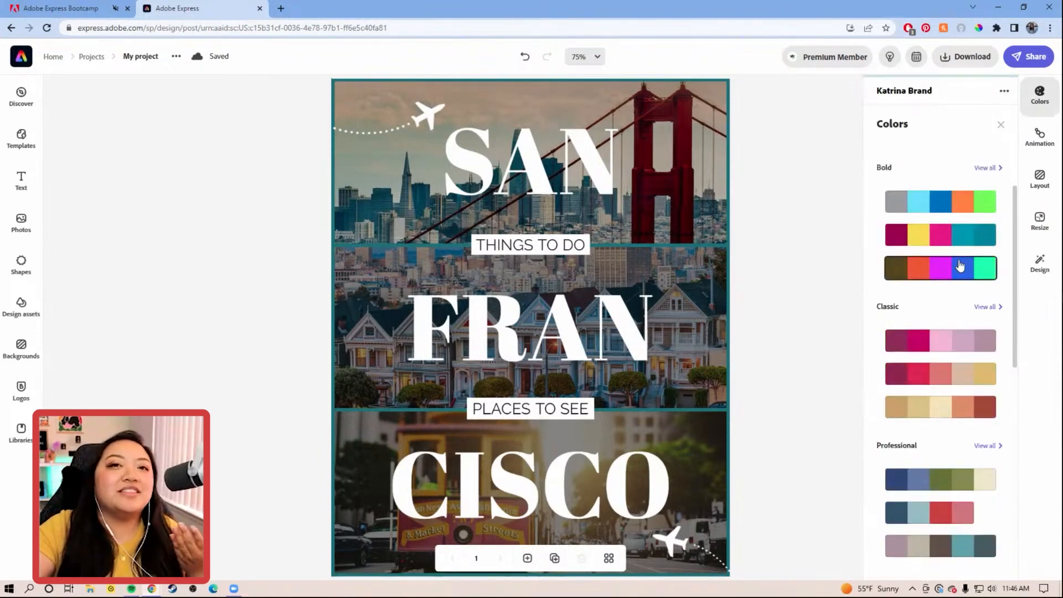
scroll(down, 3)
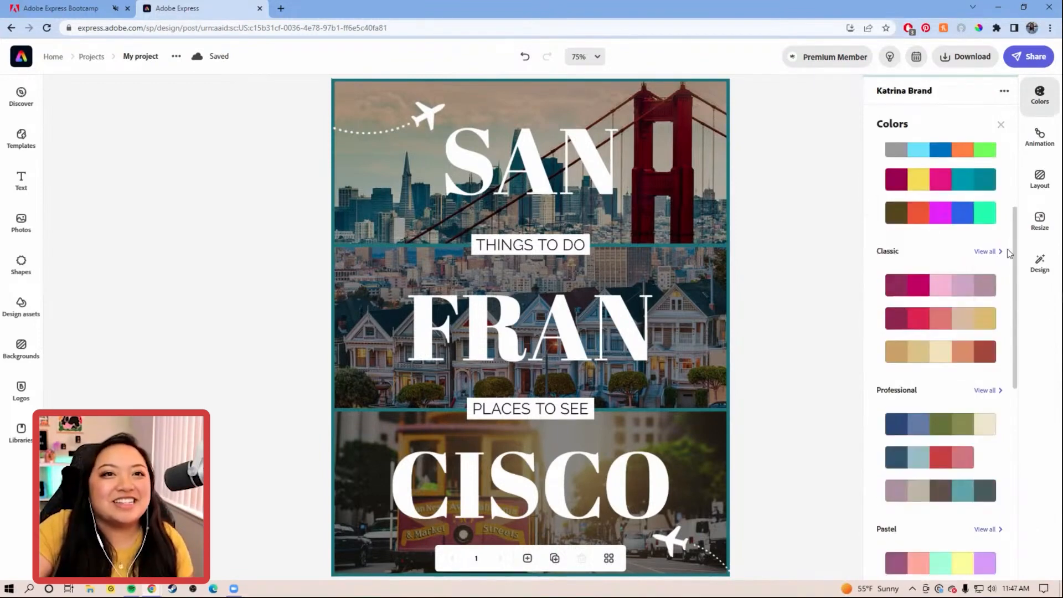
Apply a bold yellow/pink/teal Classic palette and start editing its individual colours.
click(984, 252)
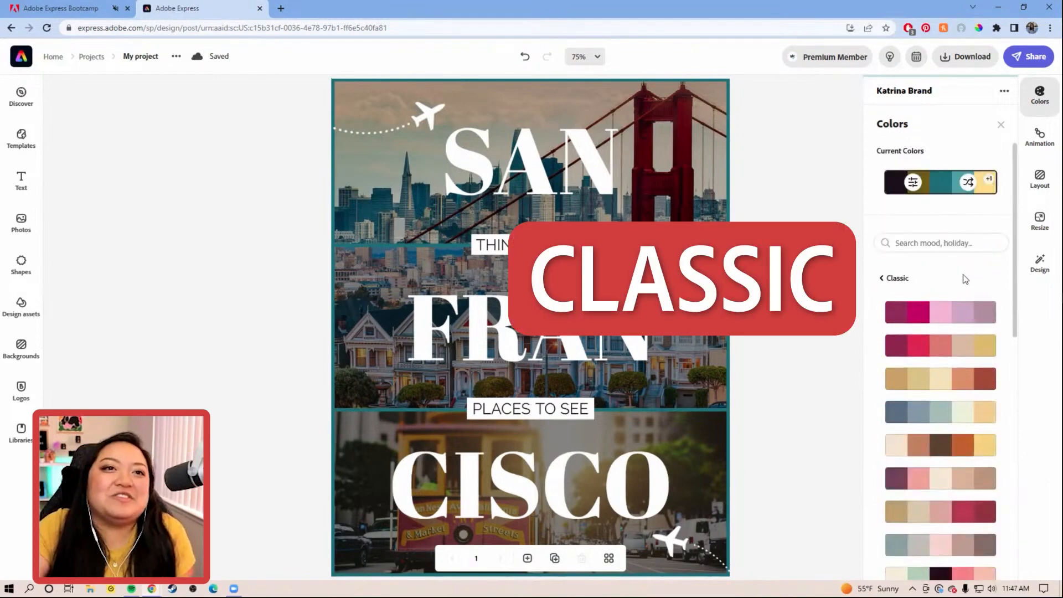
scroll(down, 3)
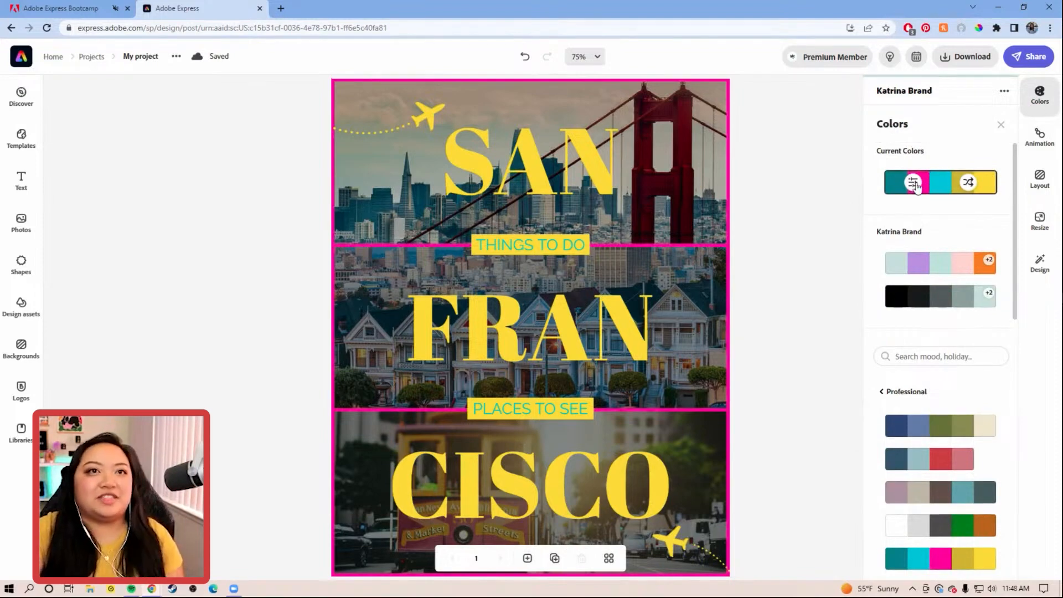
click(913, 182)
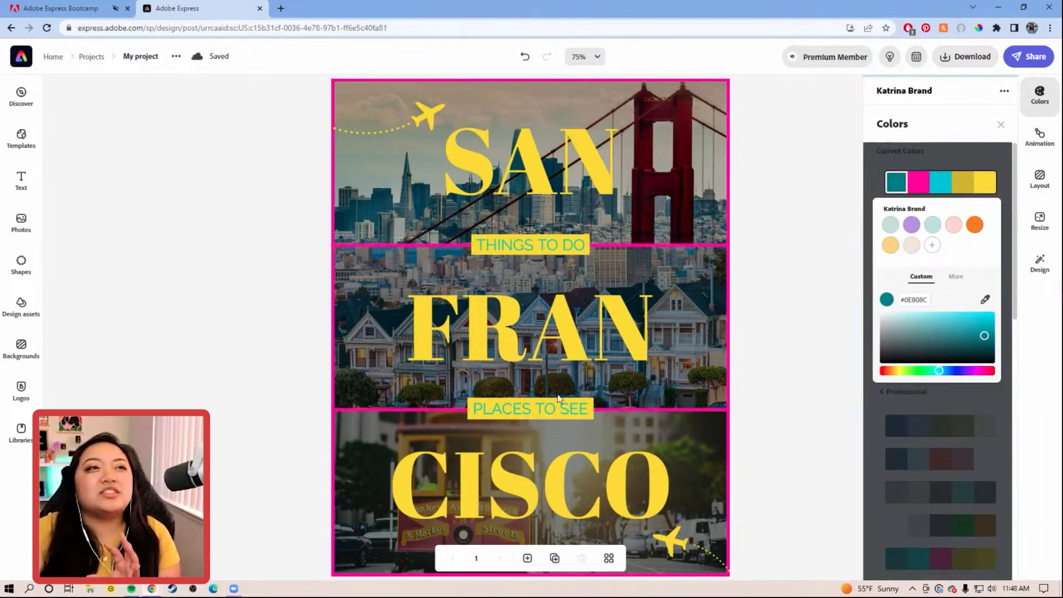
Rearrange the palette so captions are pink and airplanes teal, keeping the headline yellow.
click(920, 182)
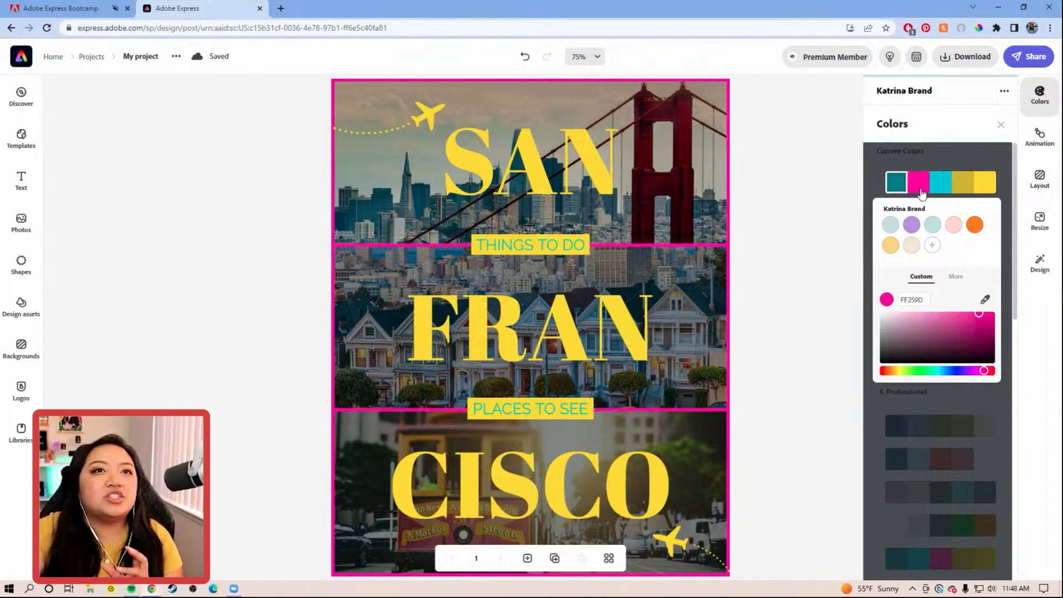
click(986, 181)
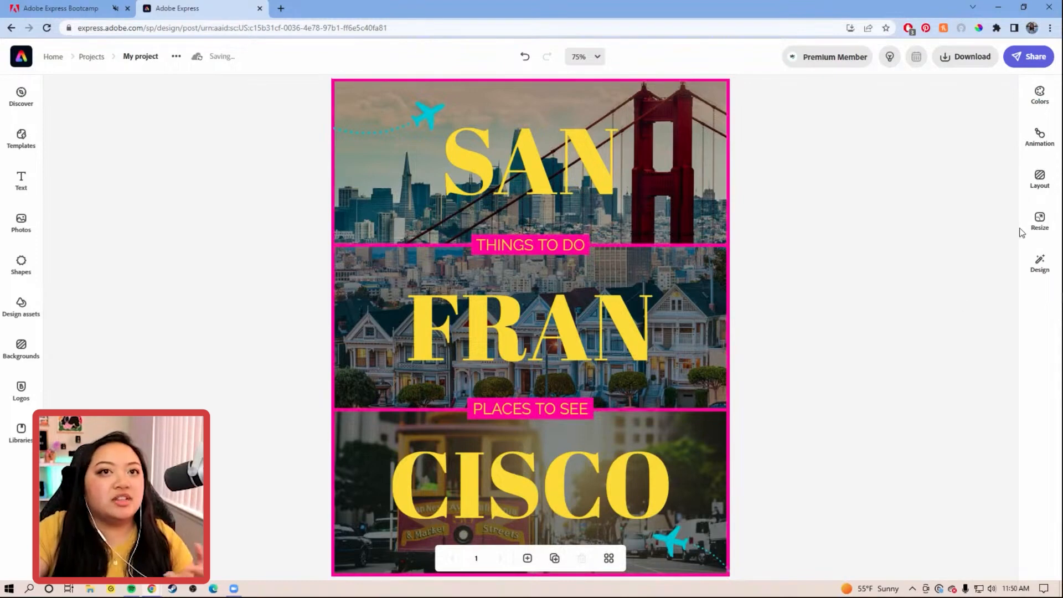
Duplicate the post onto a second page and resize the copy to an Instagram story.
click(554, 558)
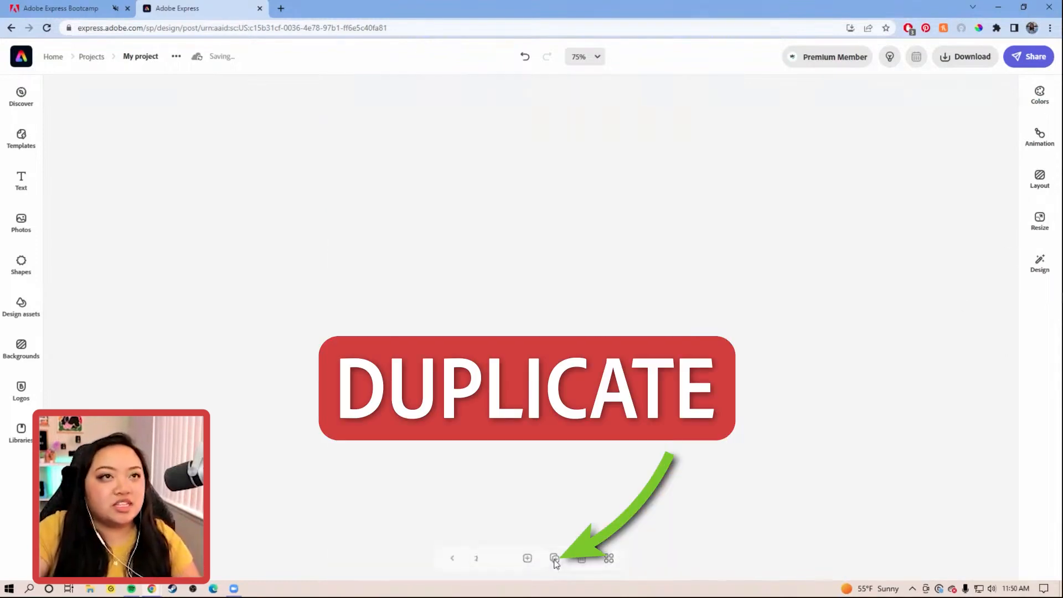
click(1040, 220)
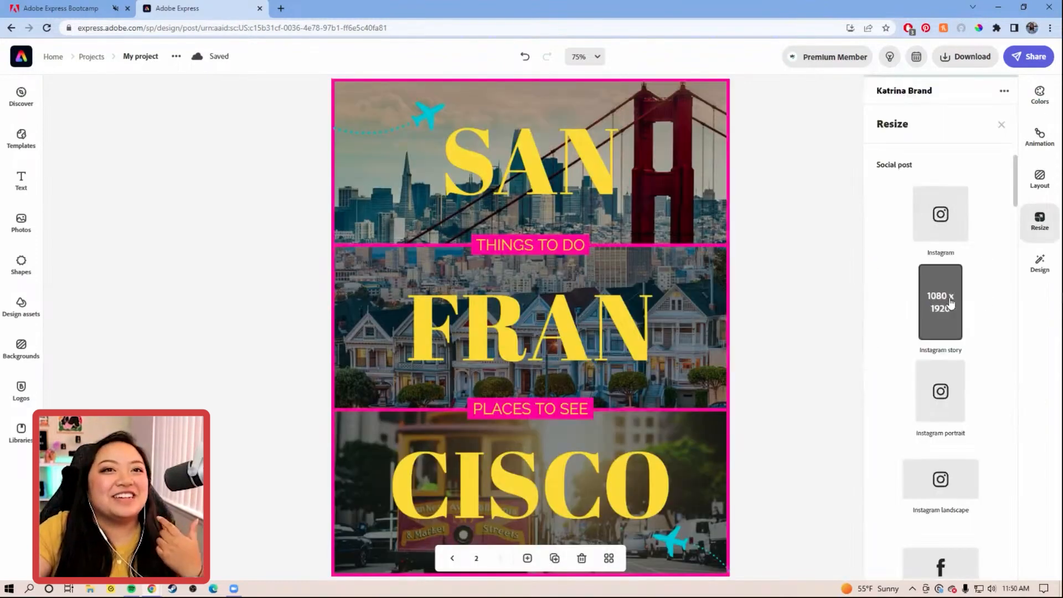
click(940, 303)
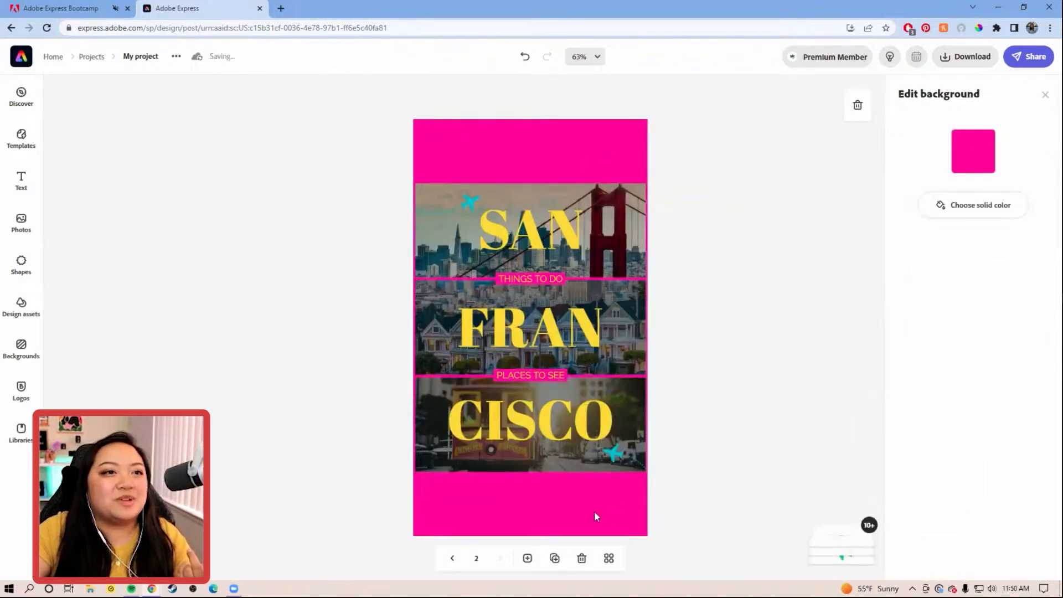
Apply the tall three-panel suggested layout so the panels fill the story.
click(1039, 179)
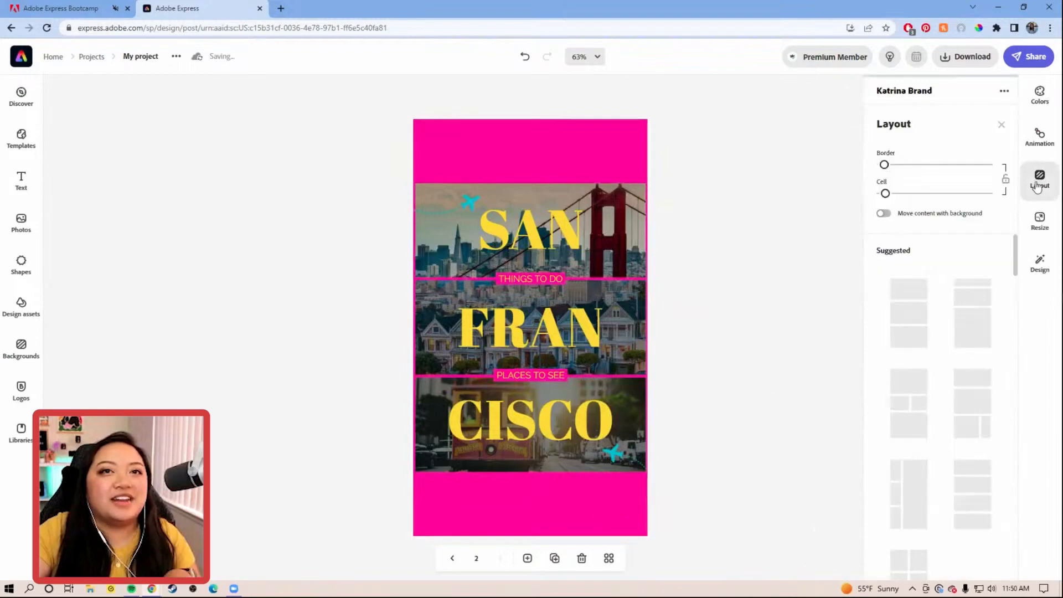
click(908, 312)
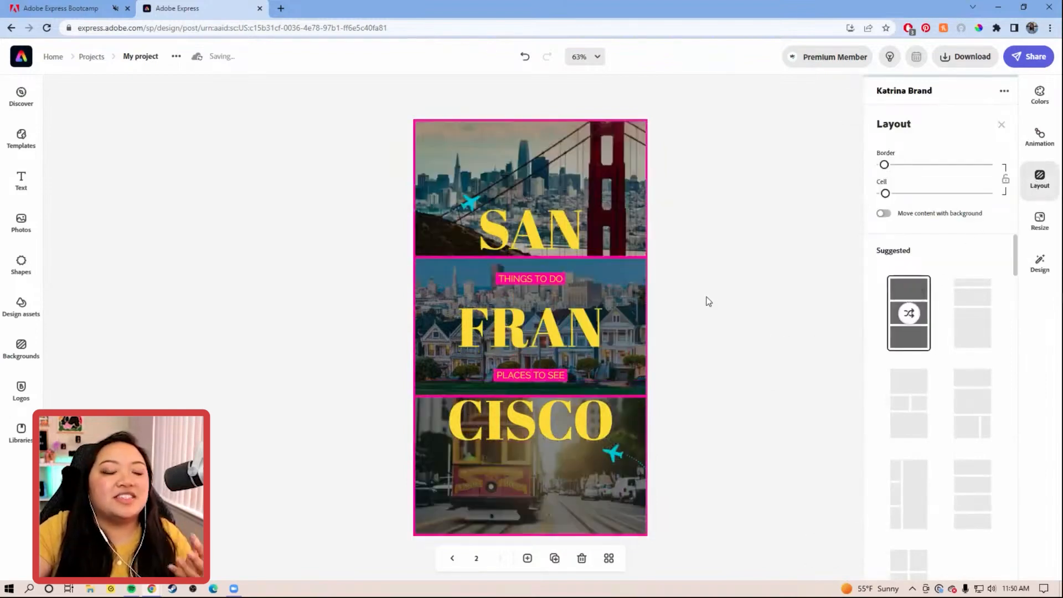
click(529, 230)
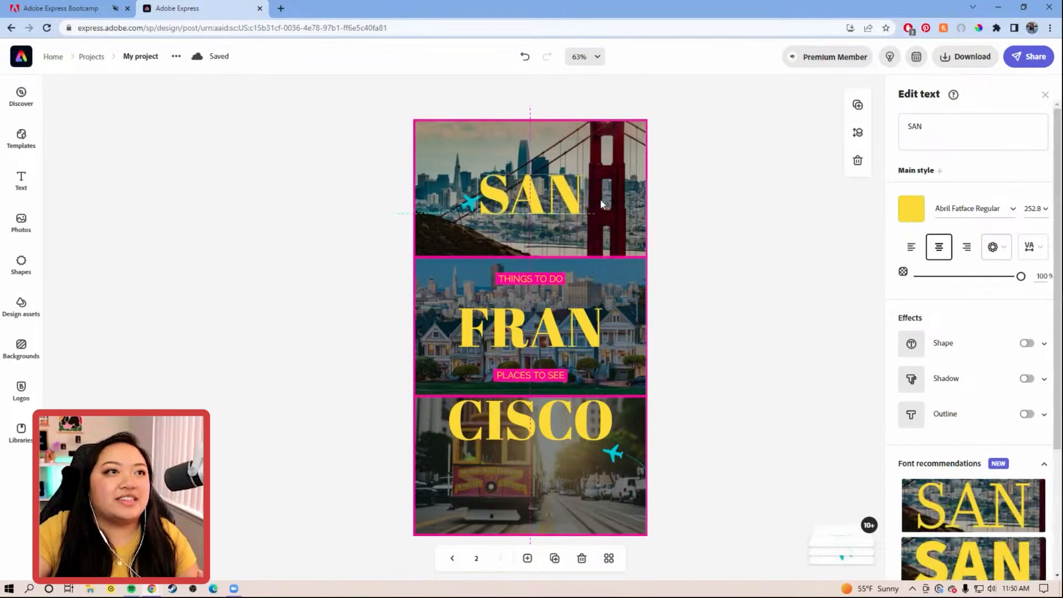
click(784, 380)
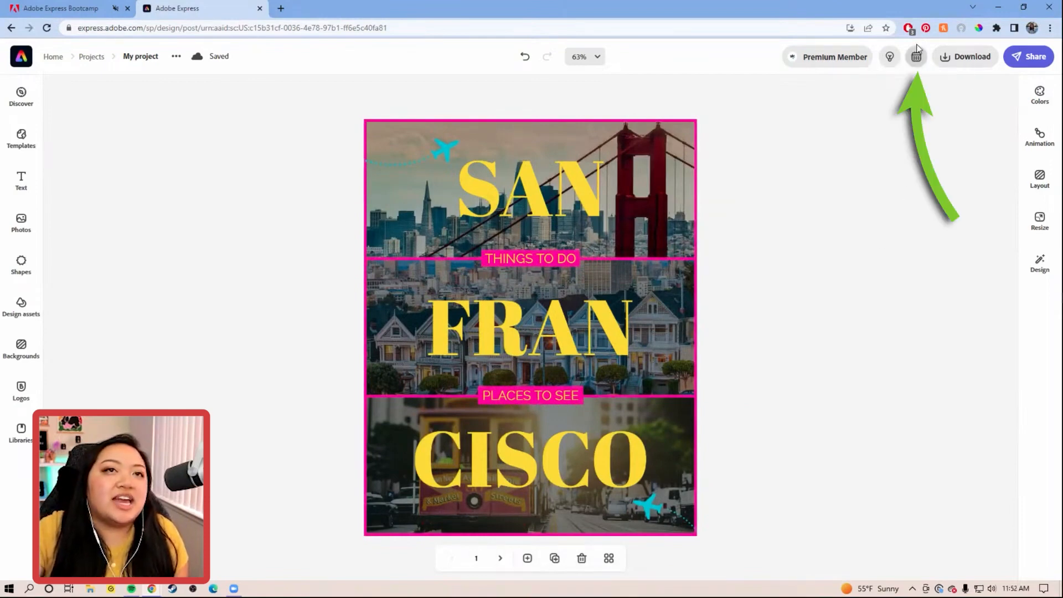
mouse_move(916, 56)
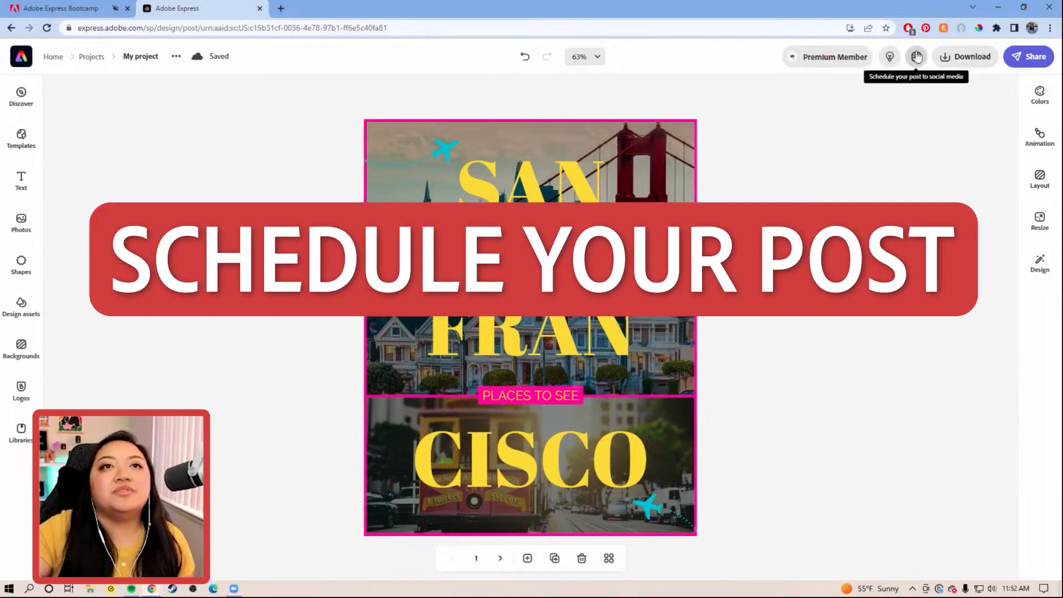
Start scheduling the page-one SAN FRAN CISCO post to social media.
click(916, 57)
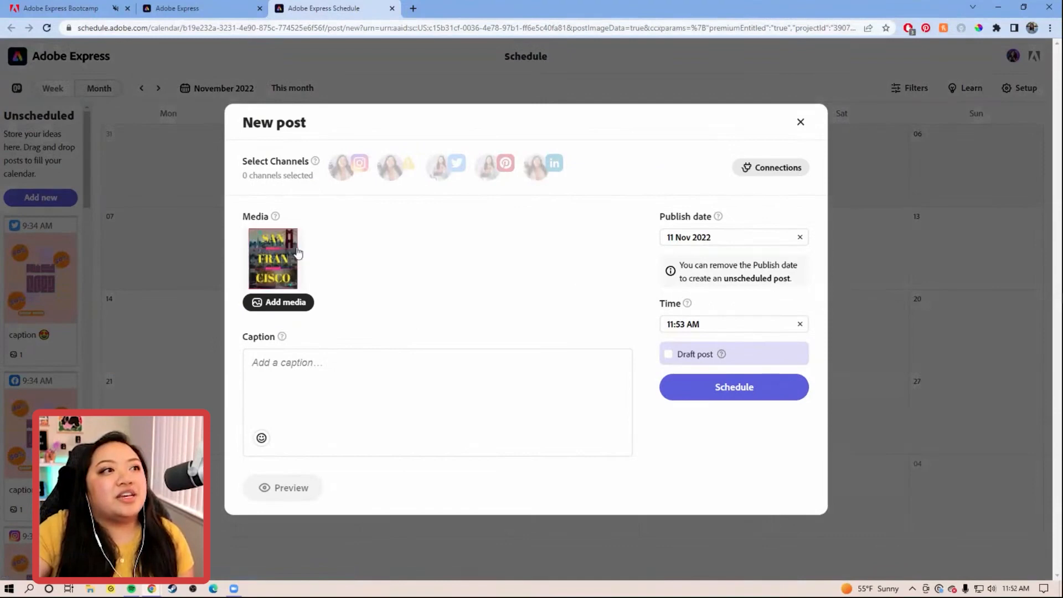
mouse_move(427, 276)
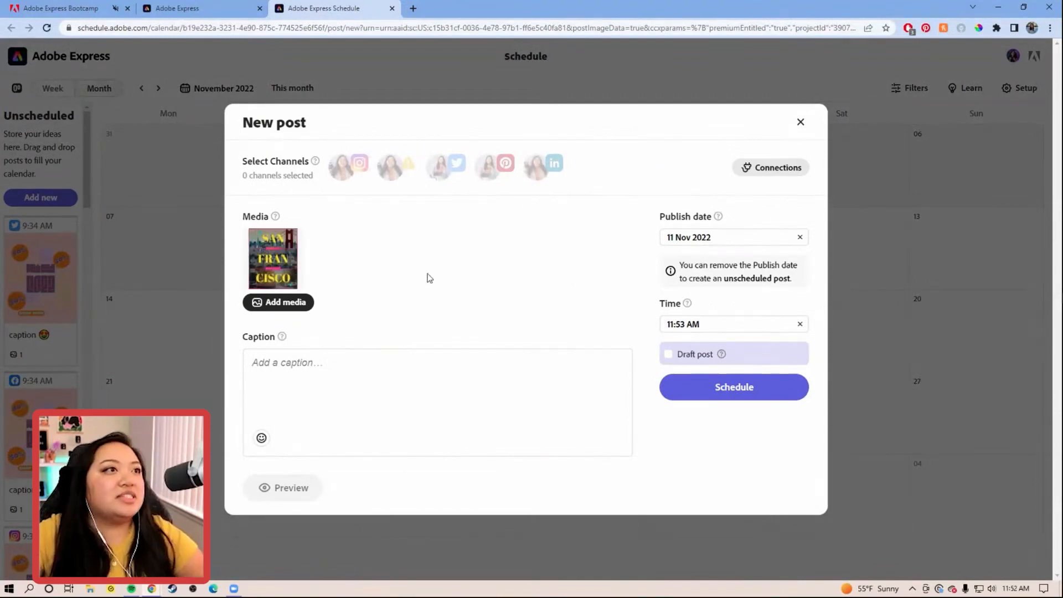
mouse_move(359, 163)
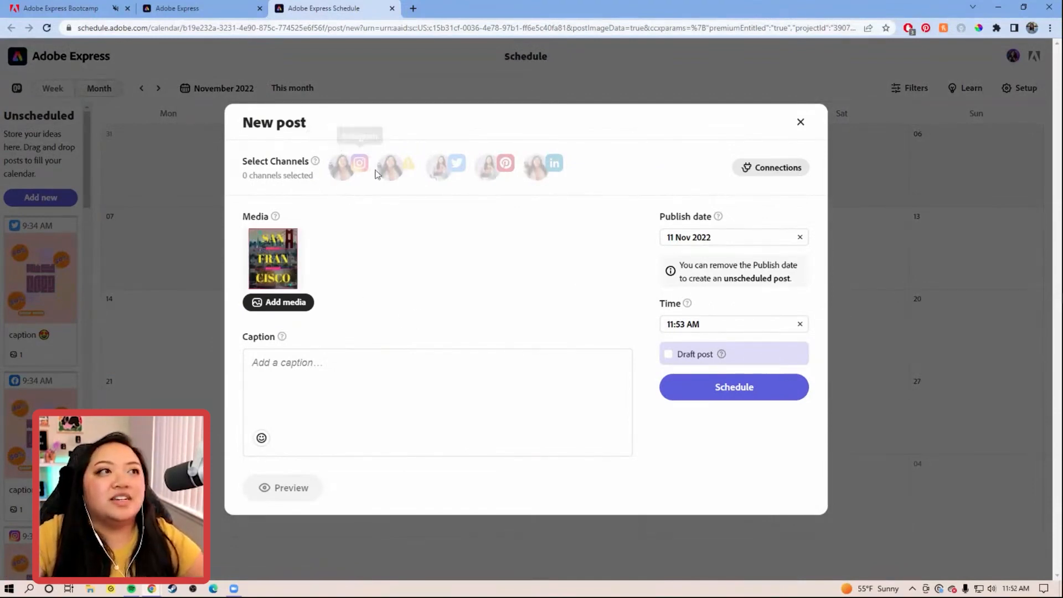
mouse_move(343, 167)
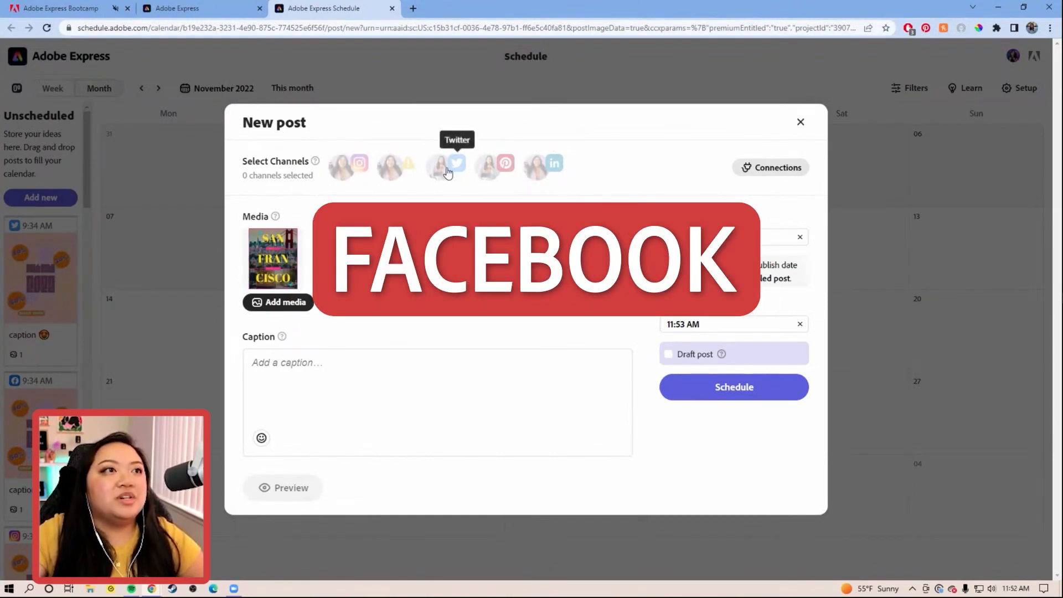
mouse_move(536, 166)
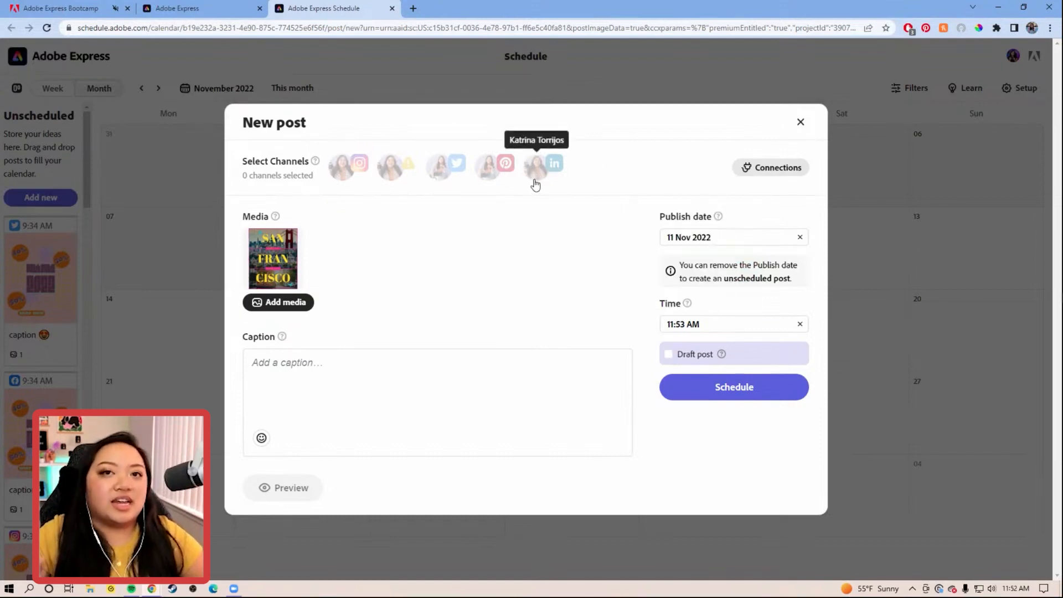
mouse_move(586, 183)
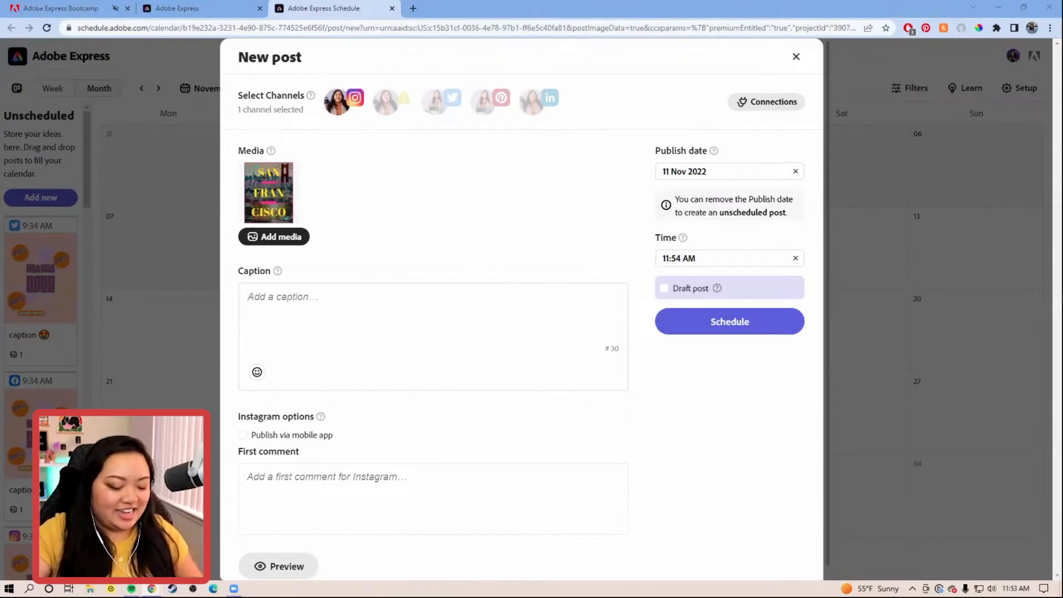
Write the San Francisco blog-post caption with a sun emoji and 'Link in bio!' for Instagram.
text(Check out my latest blog post on things to do and places to eat in San Francisco, CA!)
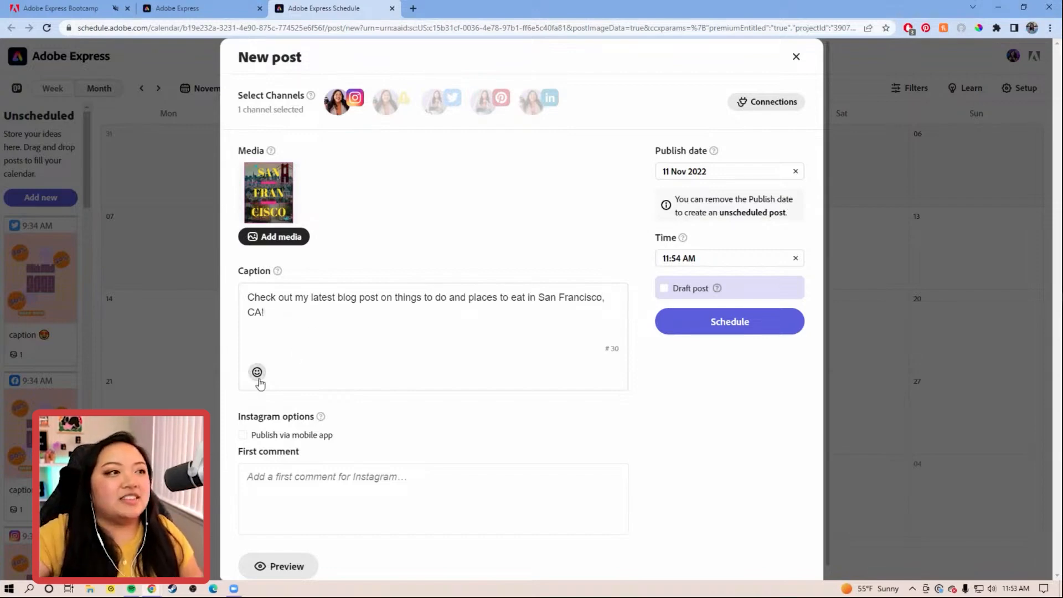
click(257, 372)
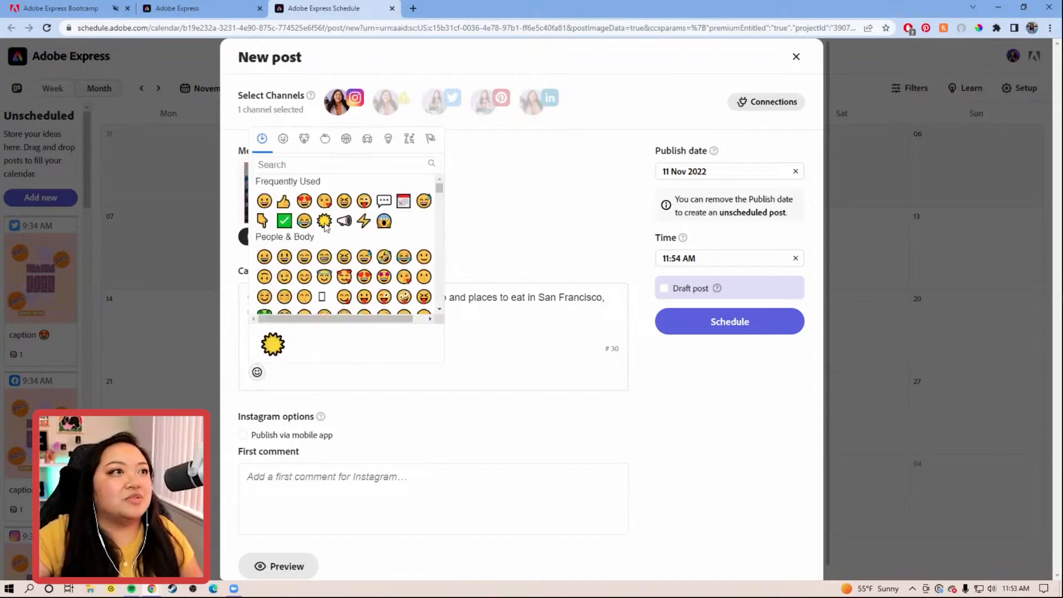
click(323, 221)
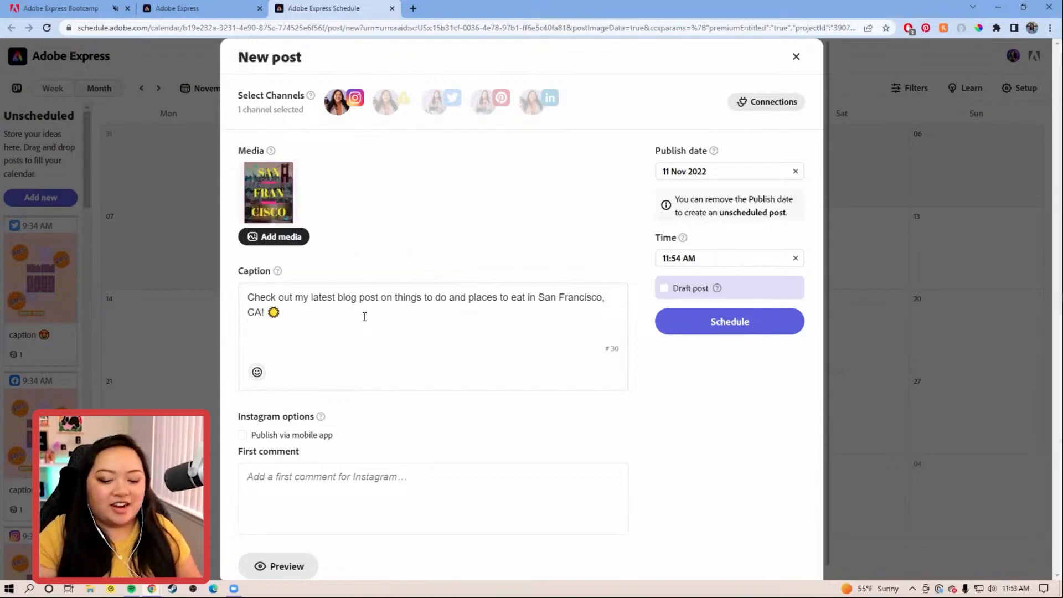
text(Link in bio!)
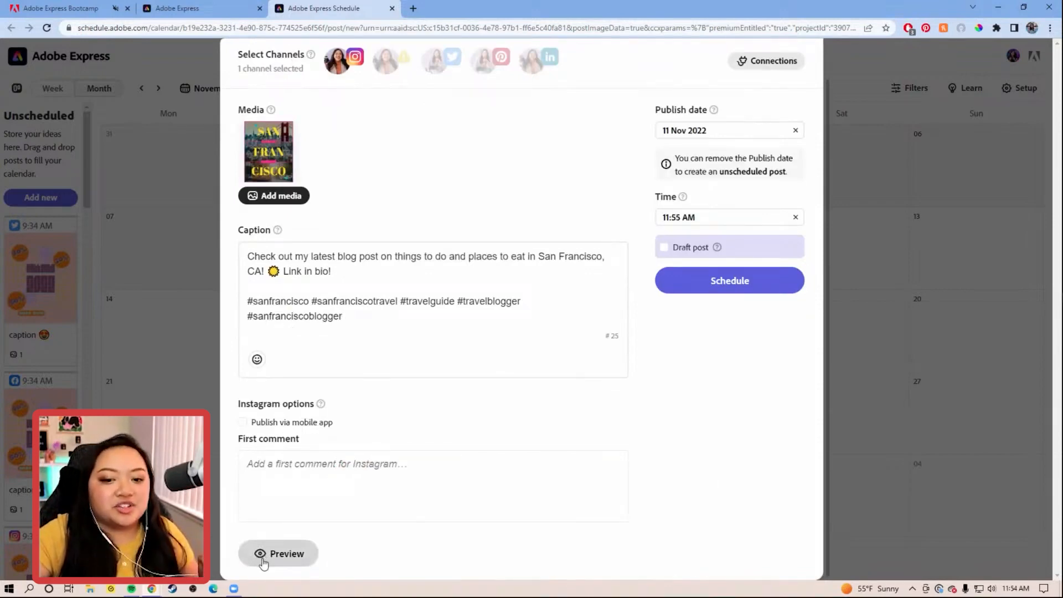
click(279, 553)
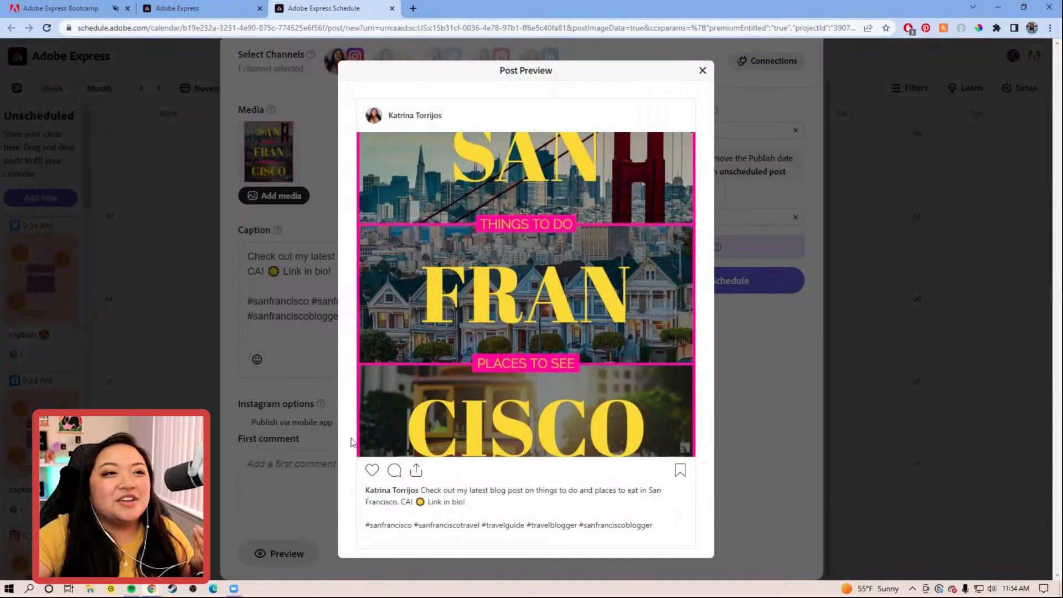
mouse_move(580, 426)
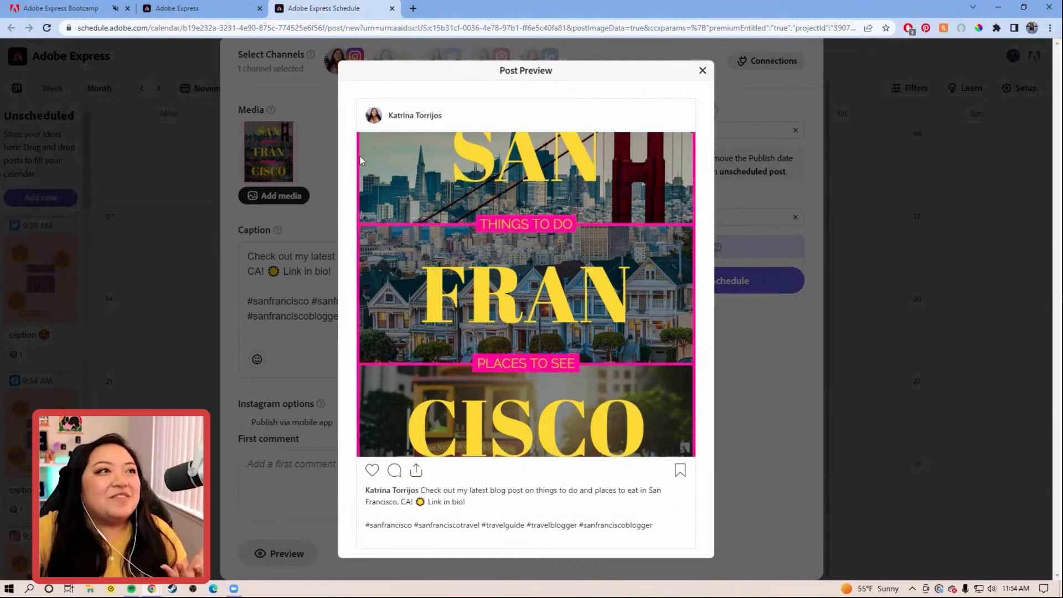
mouse_move(607, 252)
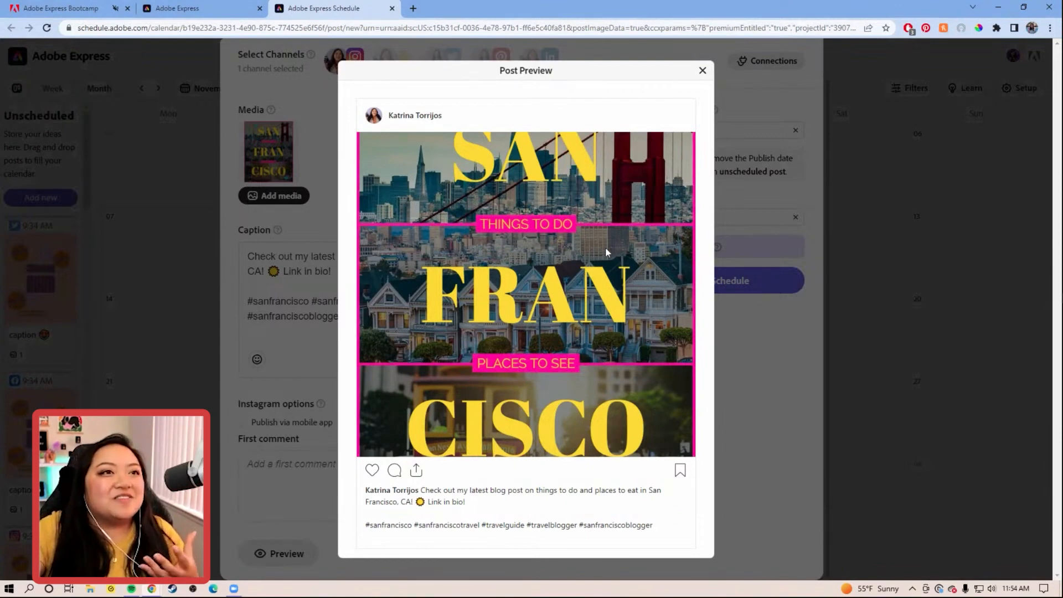
mouse_move(598, 344)
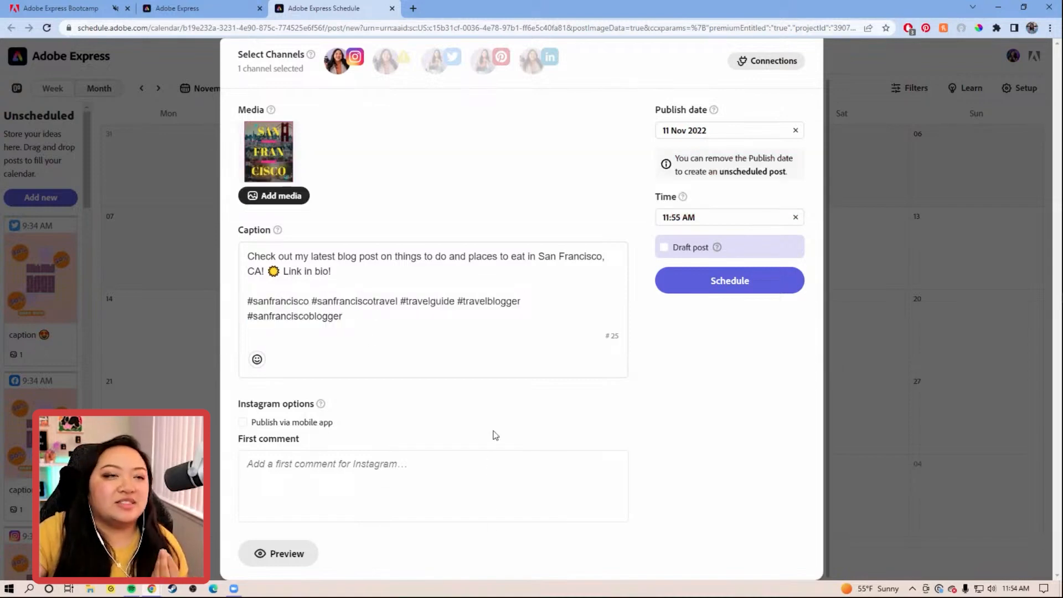
Set the publish date to 17 Nov 2022 at 12:00 PM and schedule the post.
click(722, 131)
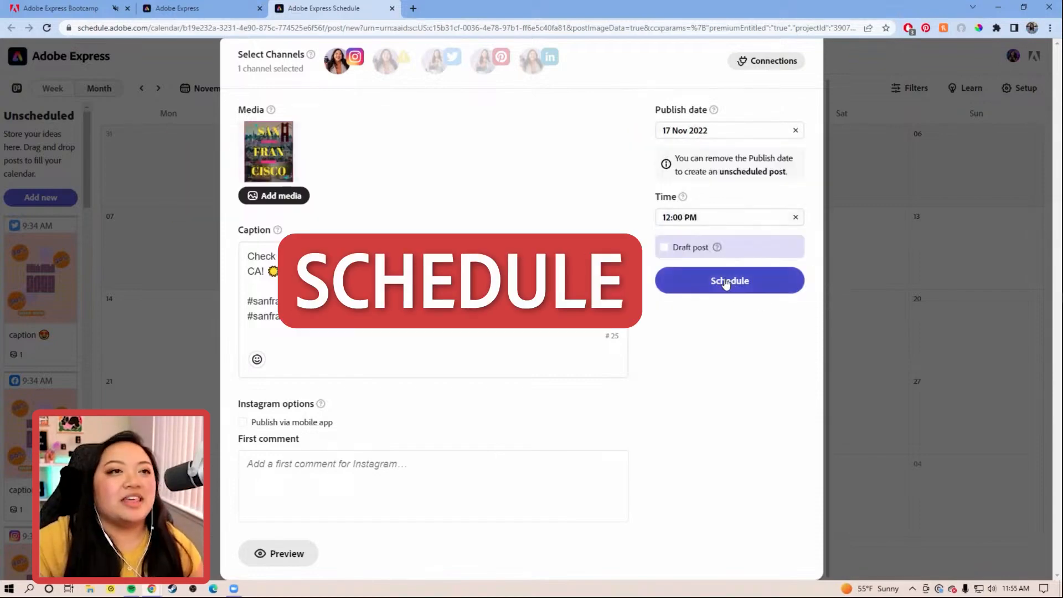
click(730, 280)
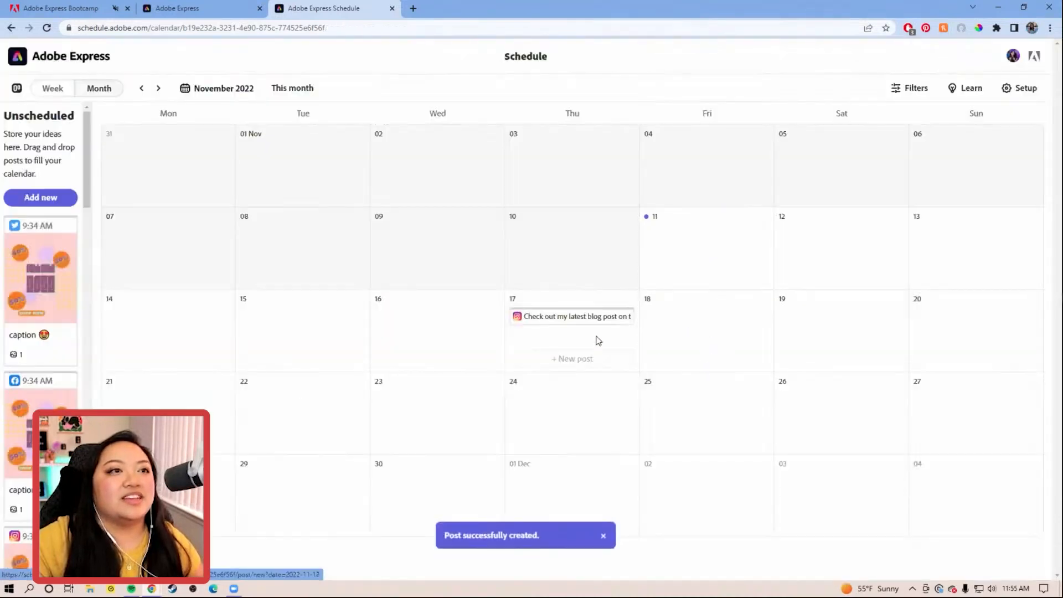
In Week view, move the post from Thu 17 to Mon 14 and reopen it for editing.
click(52, 88)
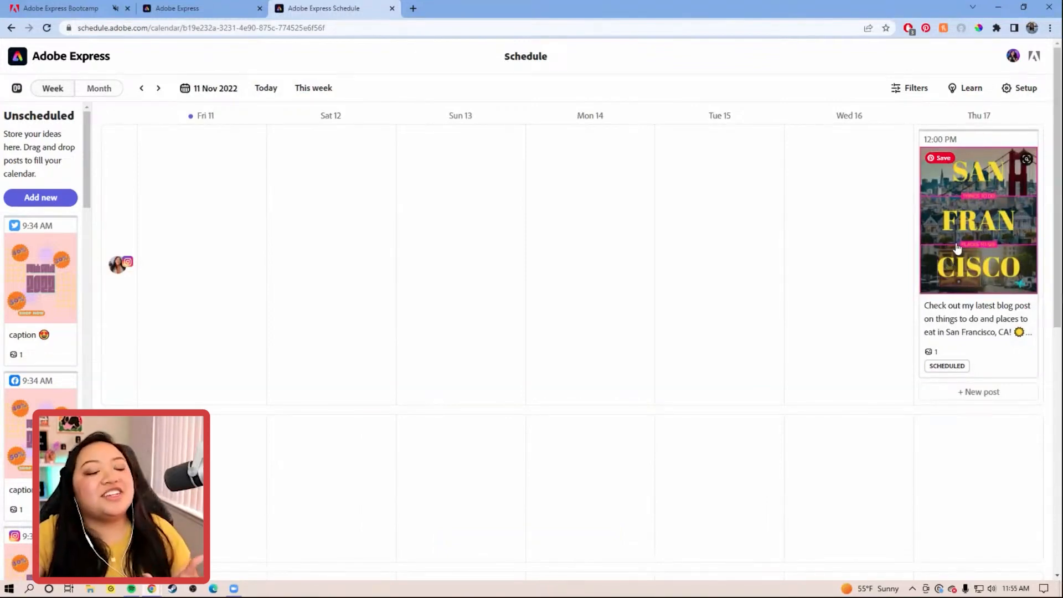
drag(978, 221, 720, 220)
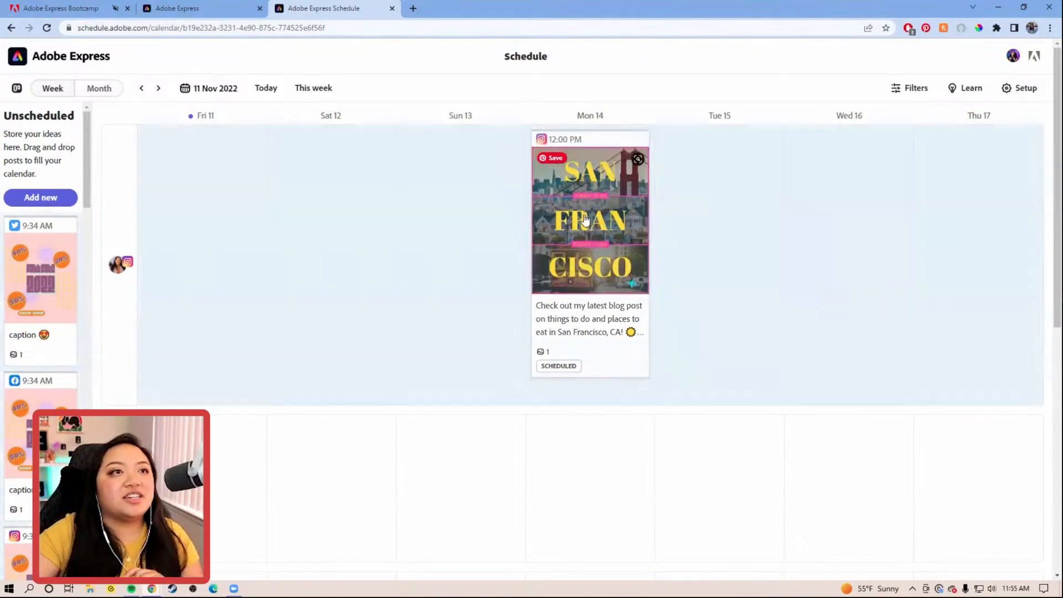
click(588, 221)
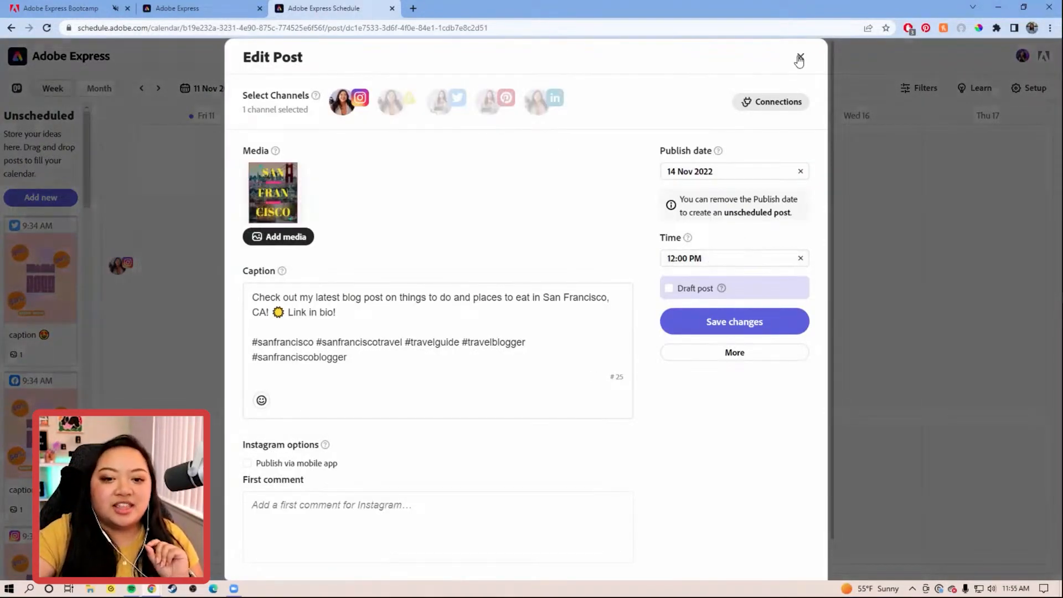
Mark the post as a draft and return it to the unscheduled list via More actions.
click(799, 57)
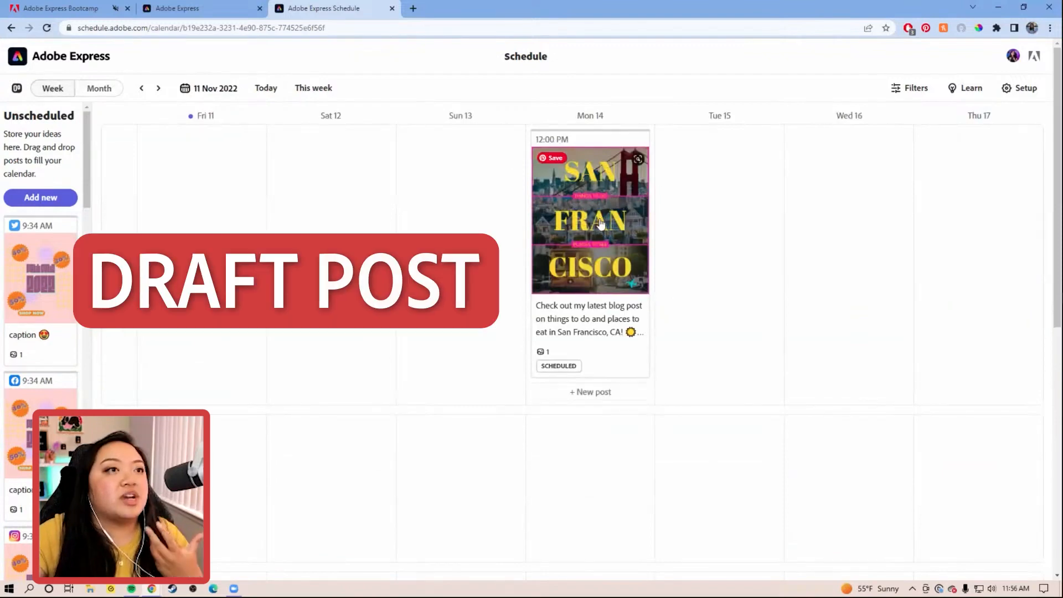
click(589, 220)
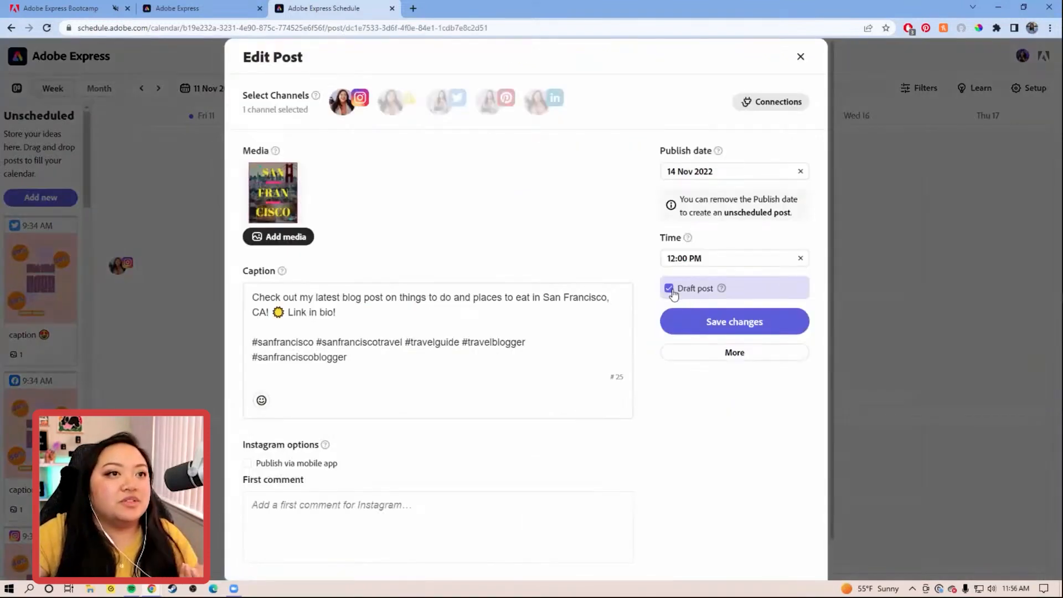
click(734, 321)
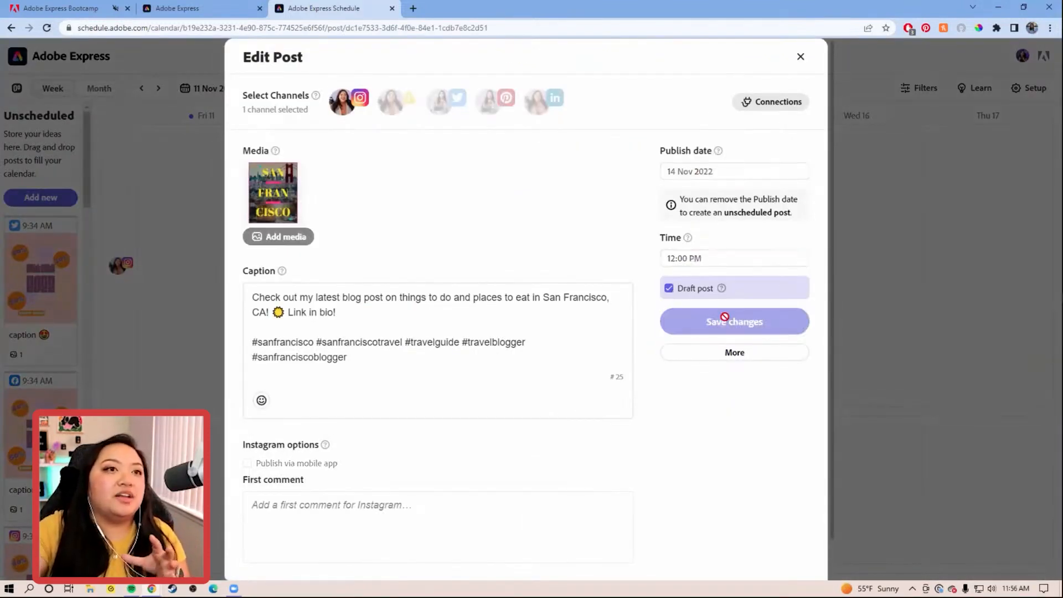
click(733, 321)
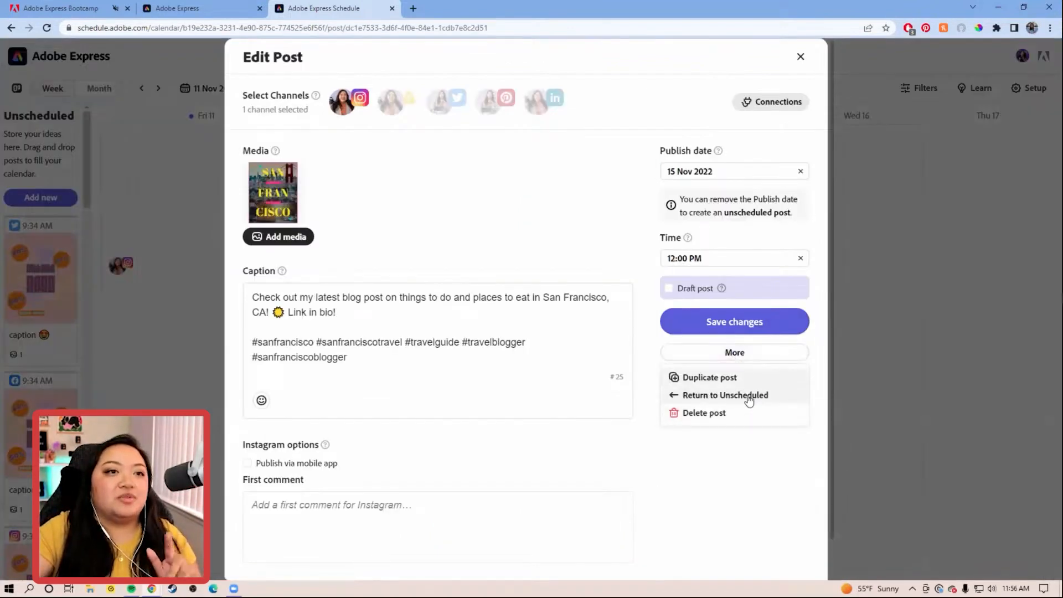
click(734, 321)
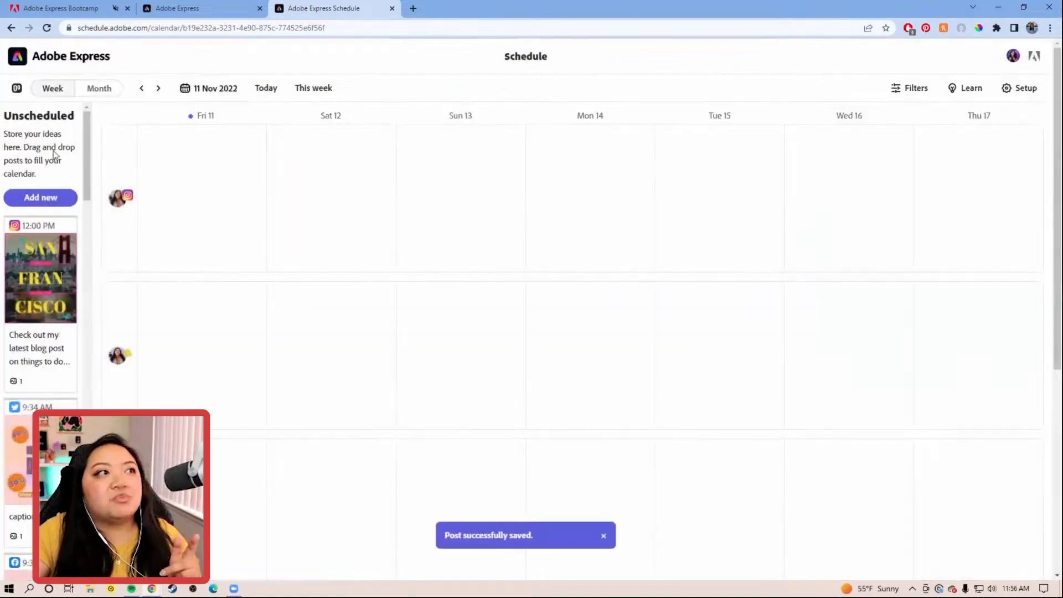